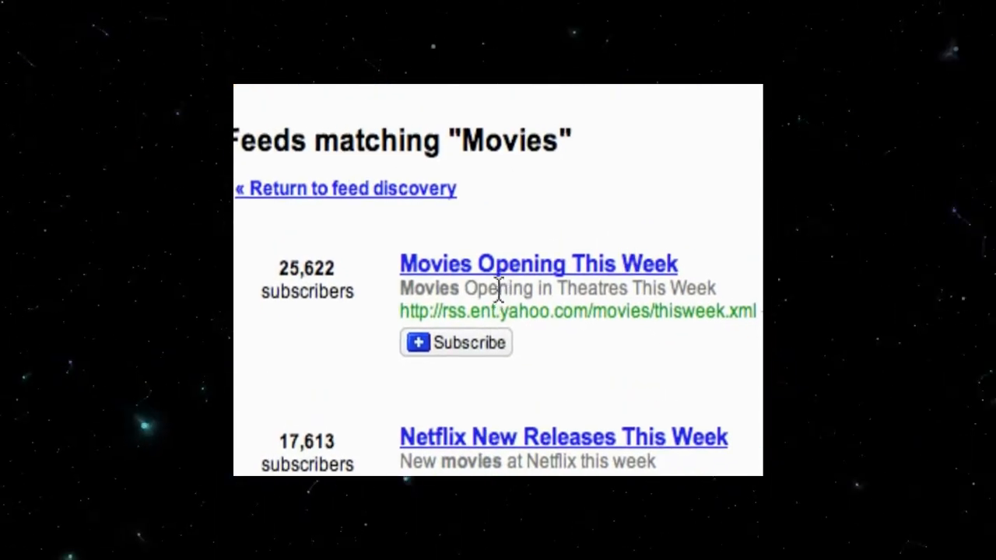
# Step: Scroll the tt-rss.org homepage from Features down through Demo, Requirements and Download
pyautogui.scroll(-3)
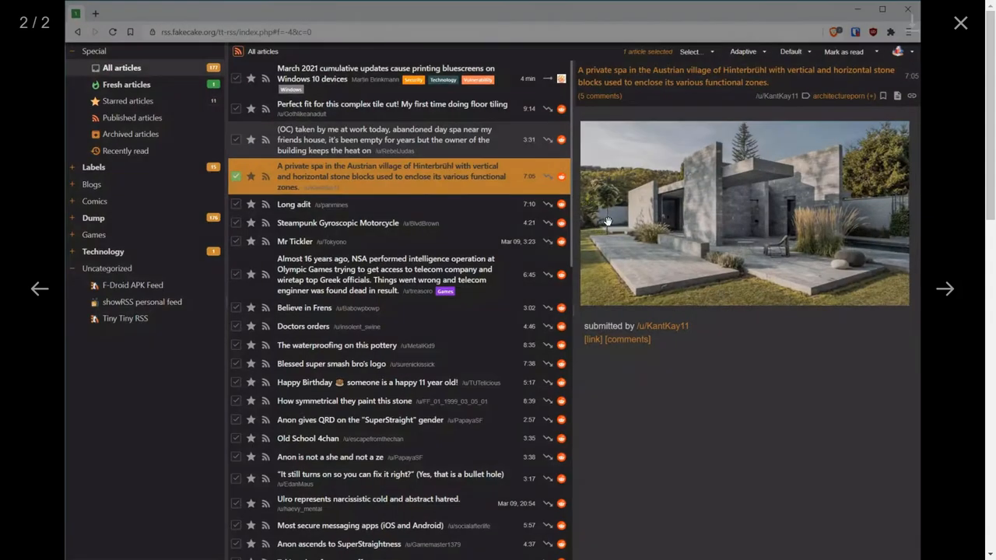
pyautogui.moveTo(946, 289)
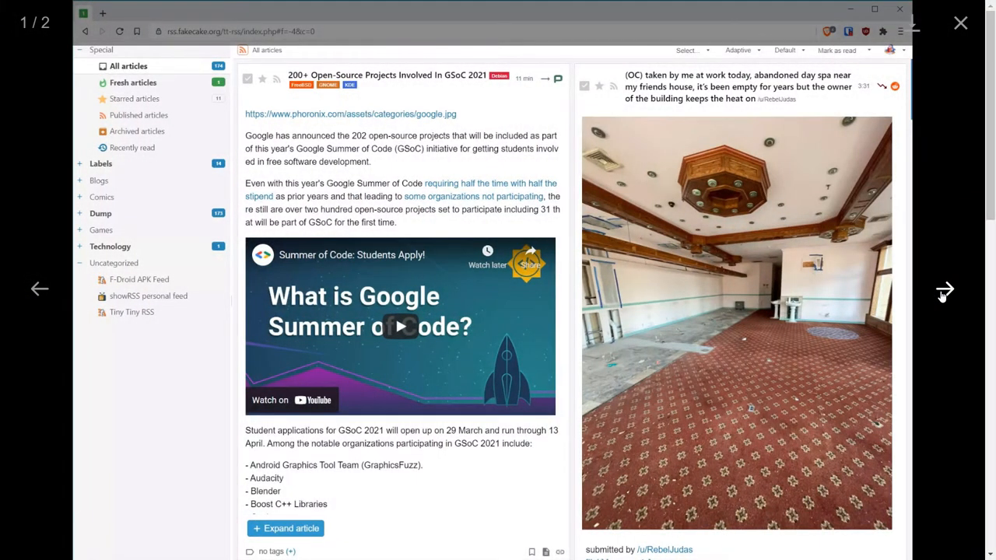
pyautogui.moveTo(947, 288)
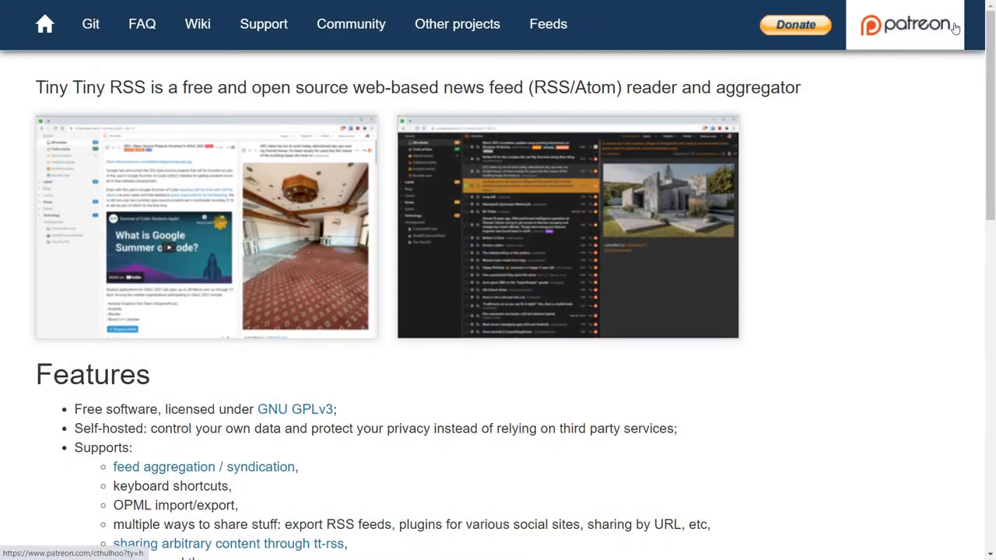
pyautogui.scroll(-3)
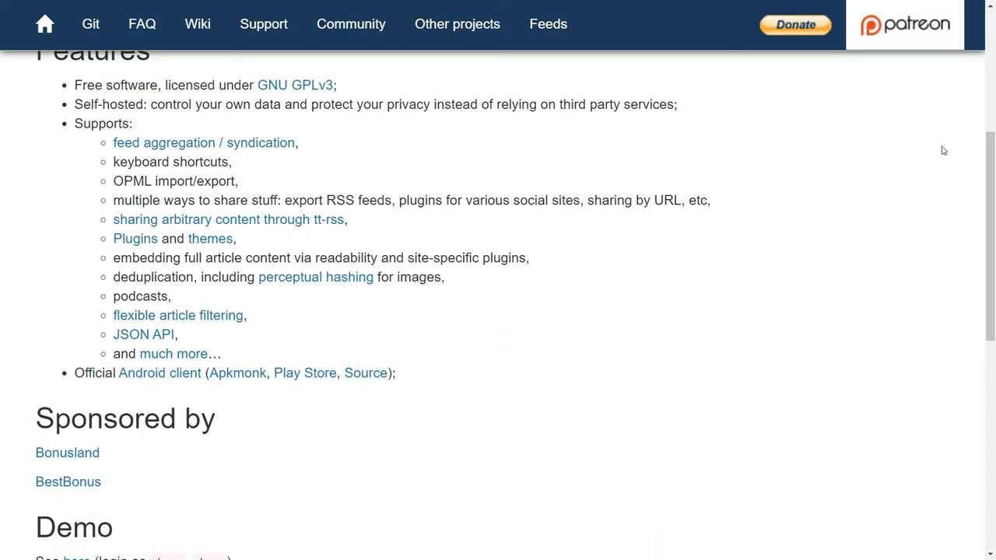
pyautogui.scroll(-3)
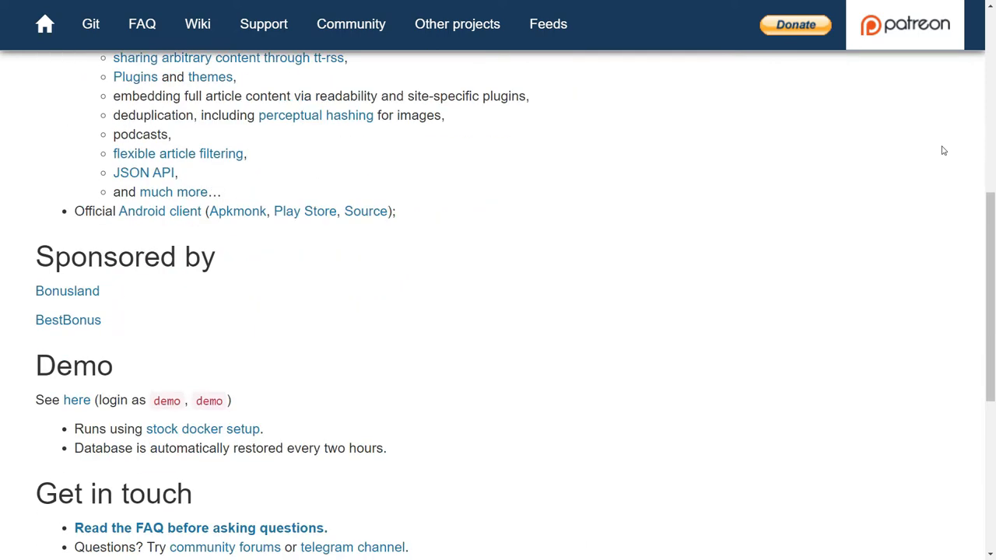
pyautogui.scroll(-3)
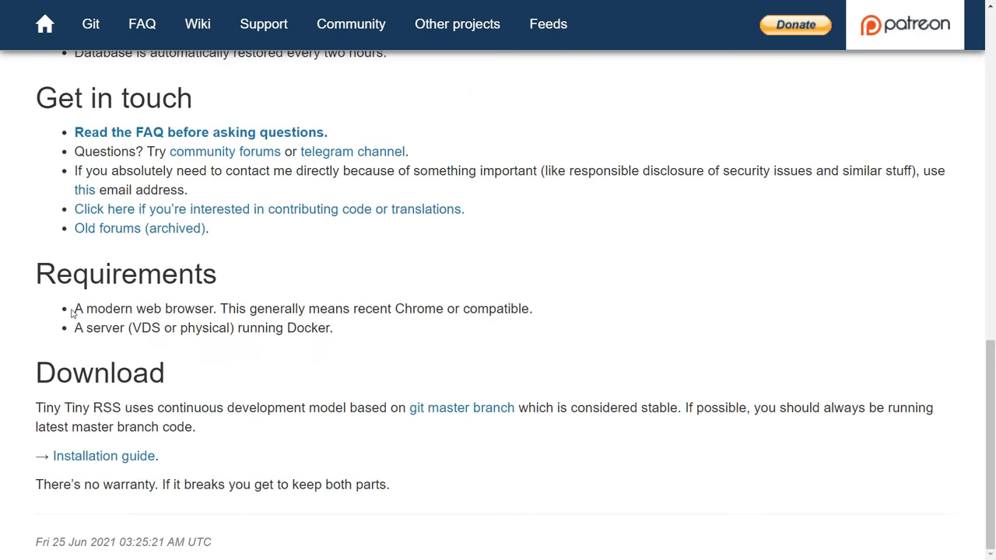
pyautogui.moveTo(305, 354)
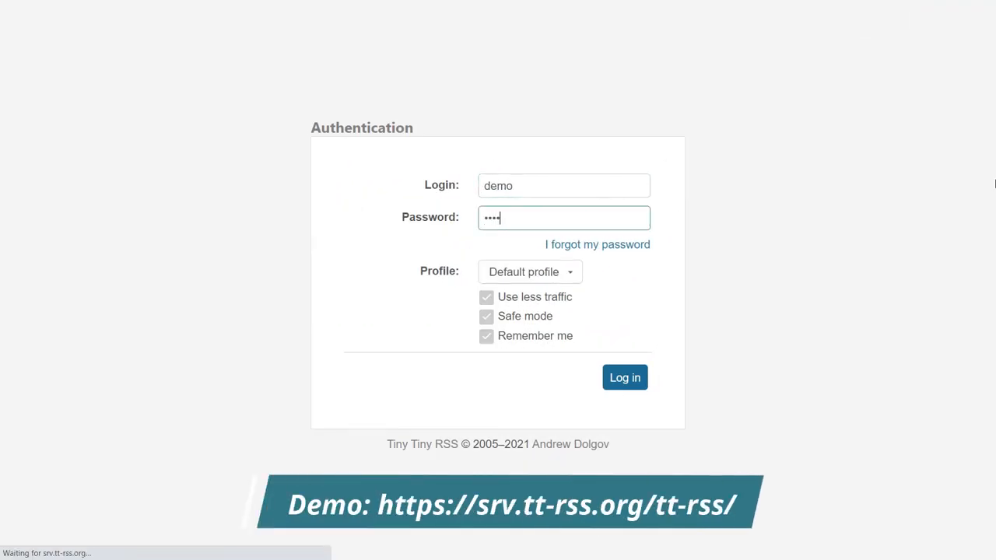
# Step: Log in as demo and save the note 'This is a note' on a Fresh article
pyautogui.click(626, 379)
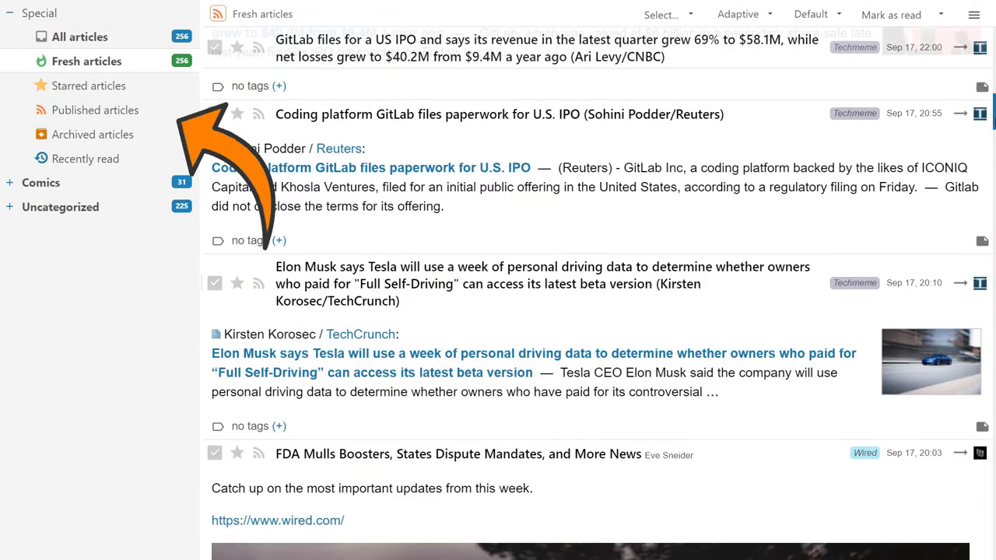
pyautogui.scroll(-3)
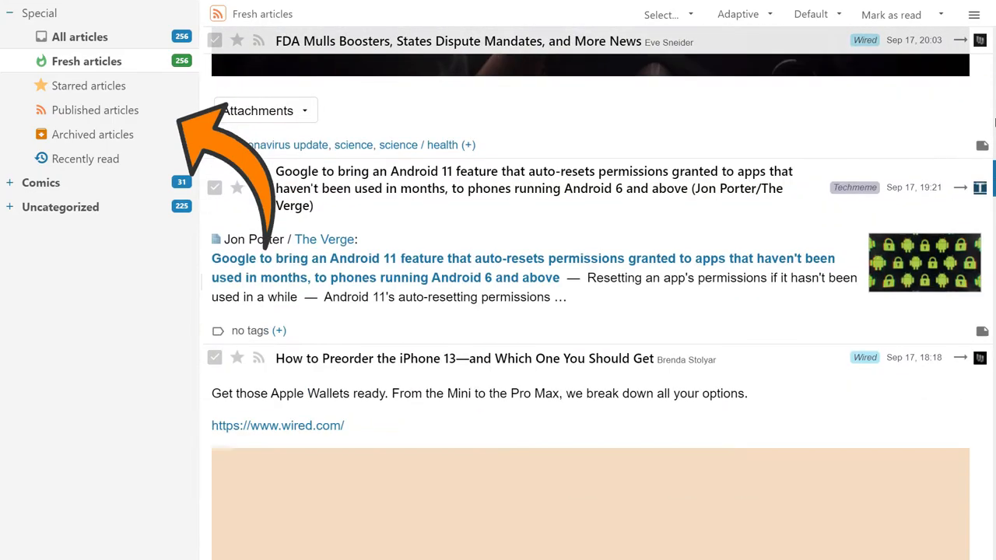
pyautogui.scroll(-3)
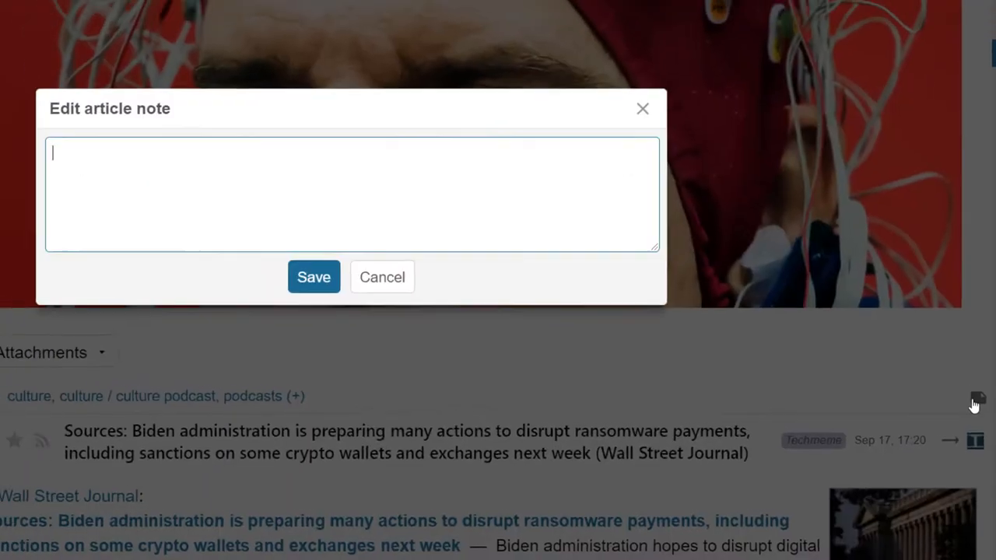
pyautogui.write('This is a note')
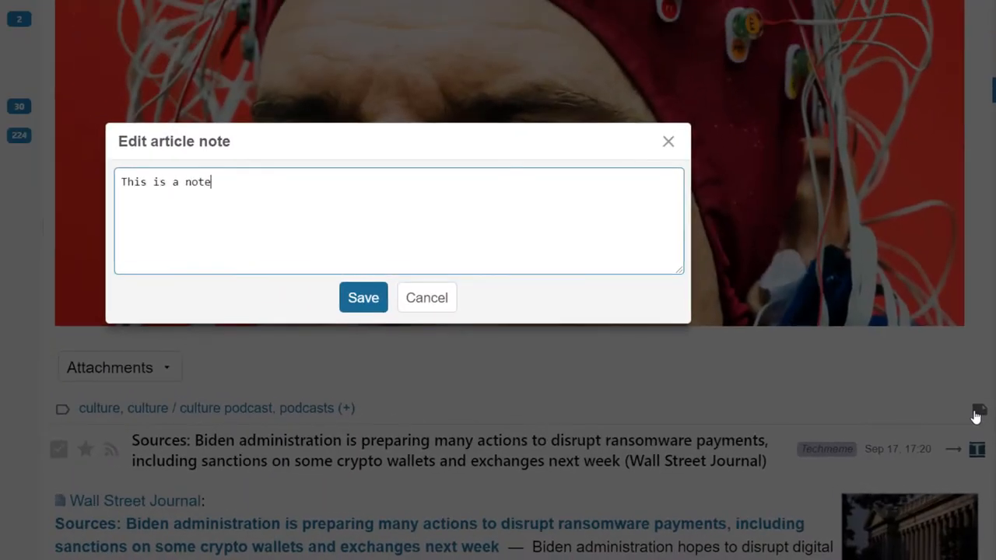
pyautogui.click(364, 298)
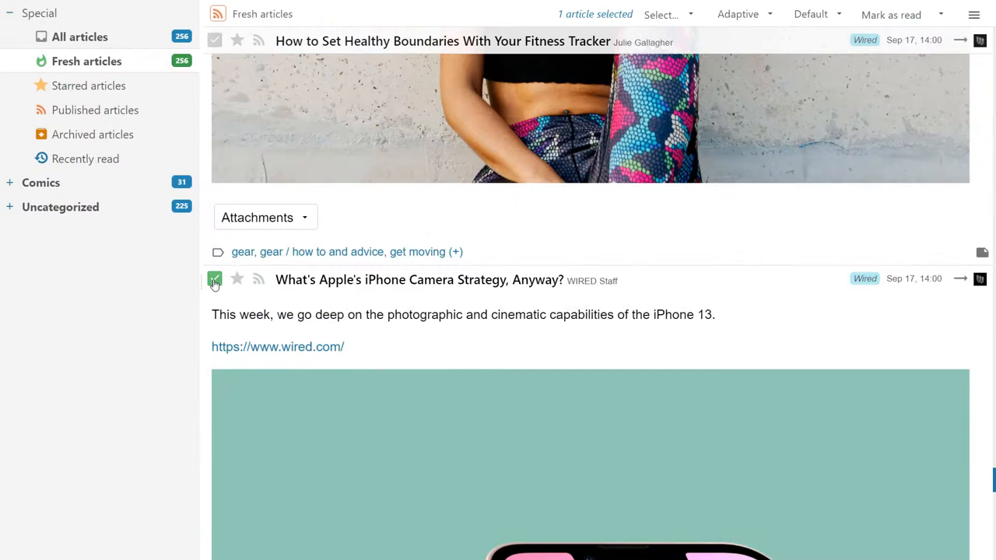
# Step: Try the Select… options, keep Adaptive view mode and check the sort order choices
pyautogui.click(666, 14)
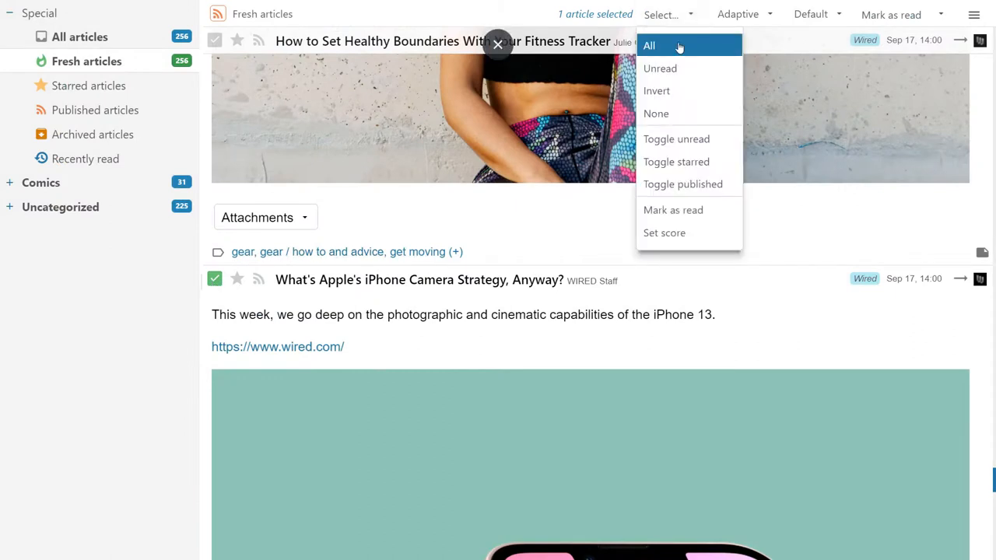
pyautogui.click(651, 46)
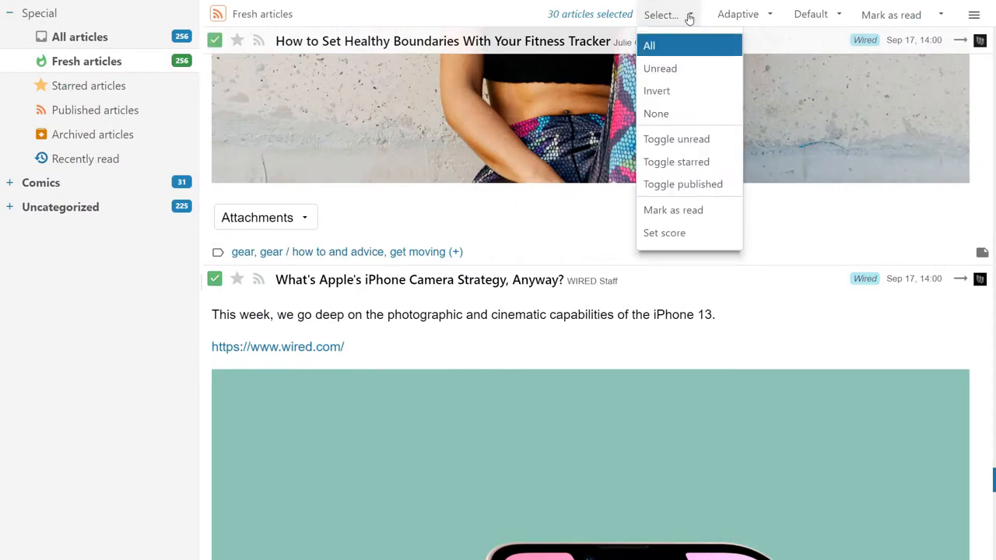
pyautogui.click(657, 113)
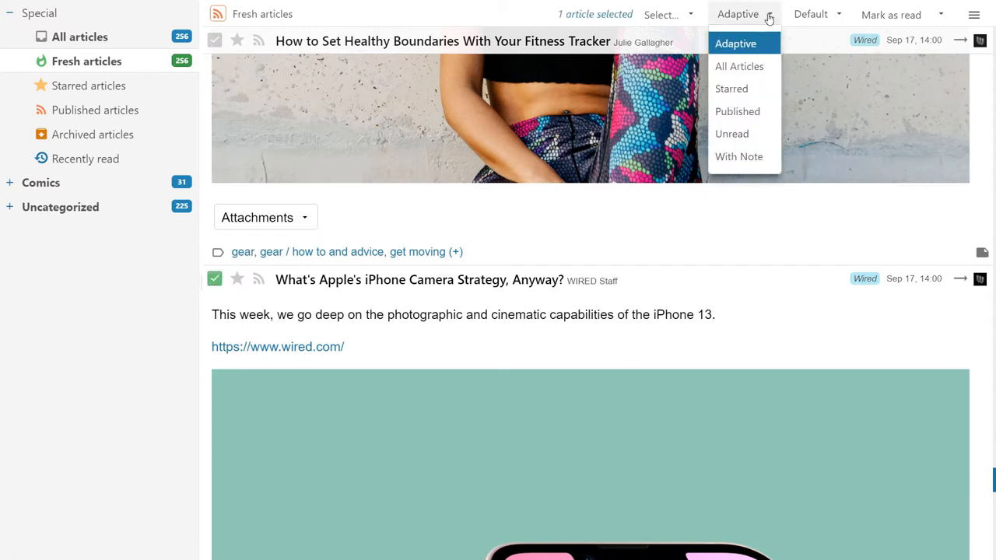
pyautogui.click(817, 14)
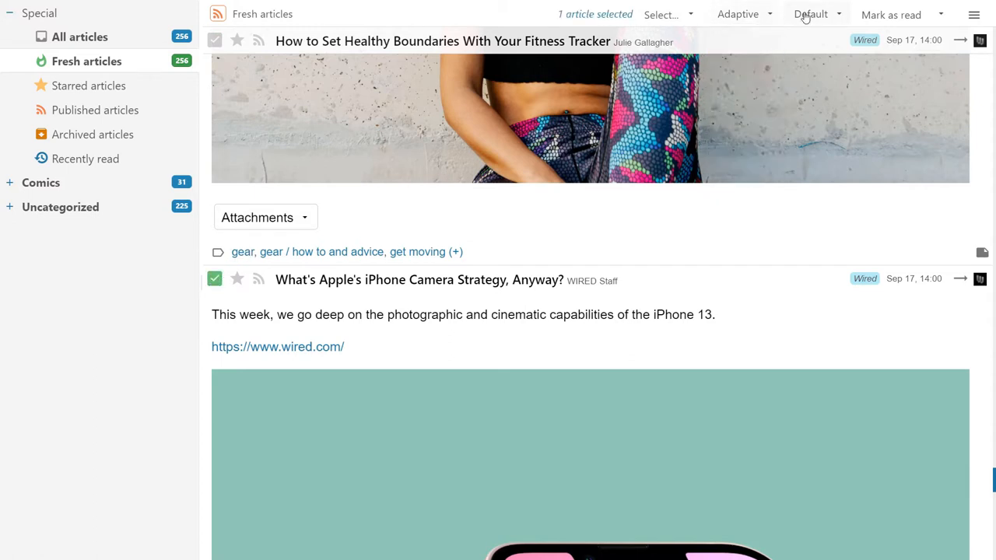
pyautogui.click(890, 14)
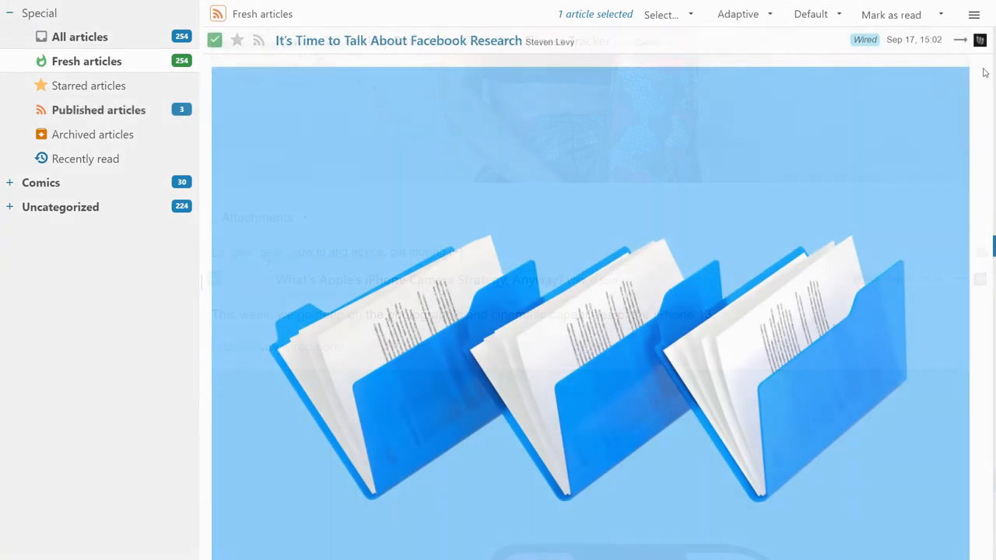
# Step: From the actions menu, open Subscribe to feed, check its categories, cancel, then show Keyboard shortcuts help
pyautogui.click(974, 13)
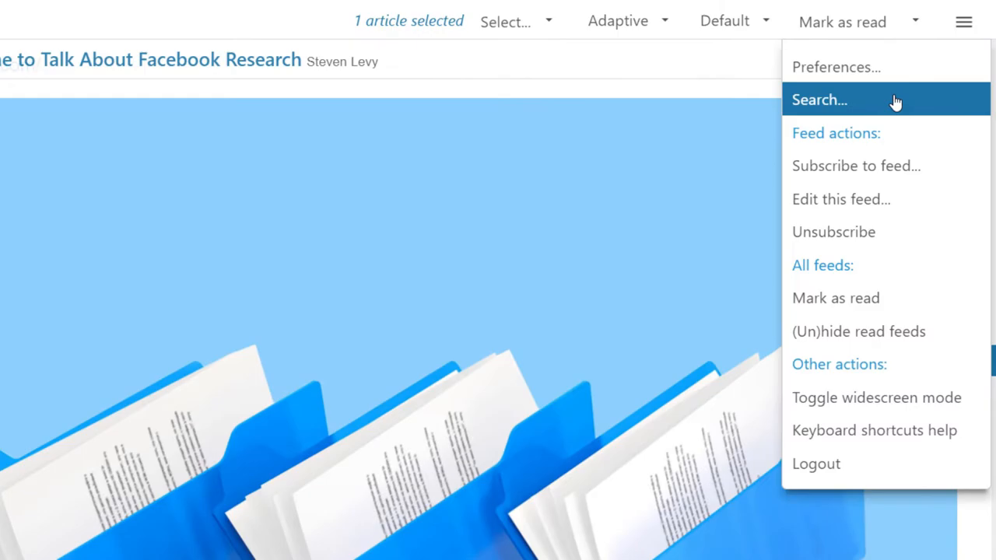
pyautogui.click(818, 100)
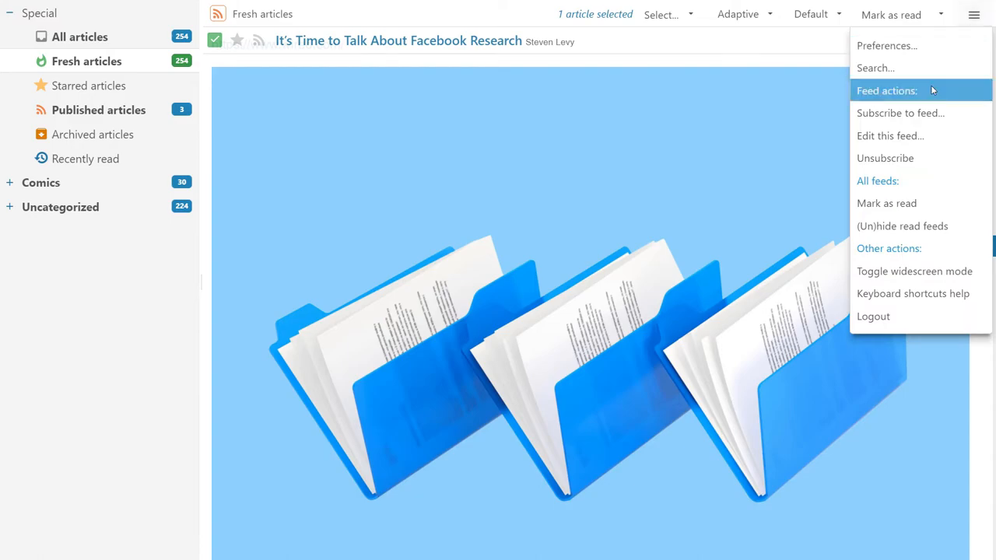
pyautogui.click(899, 112)
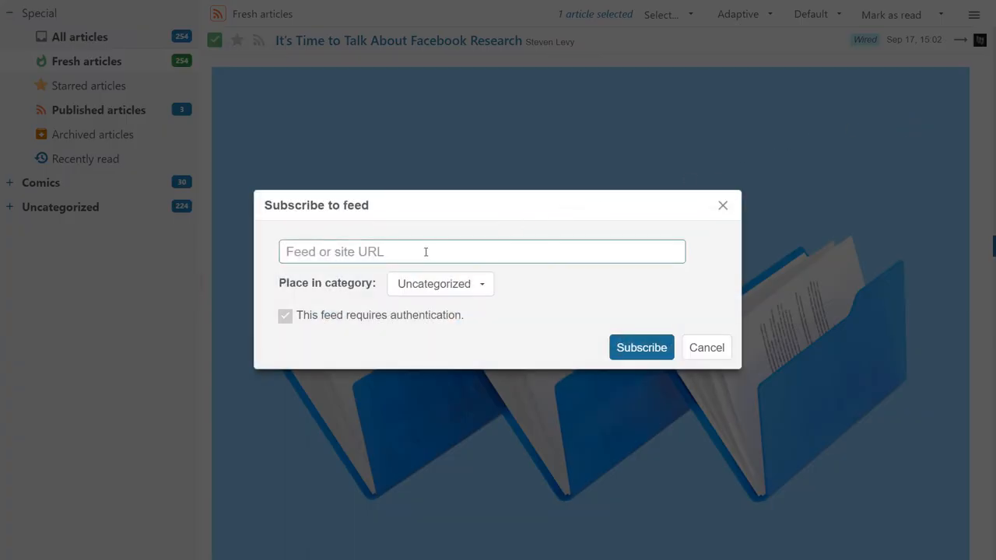
pyautogui.click(439, 284)
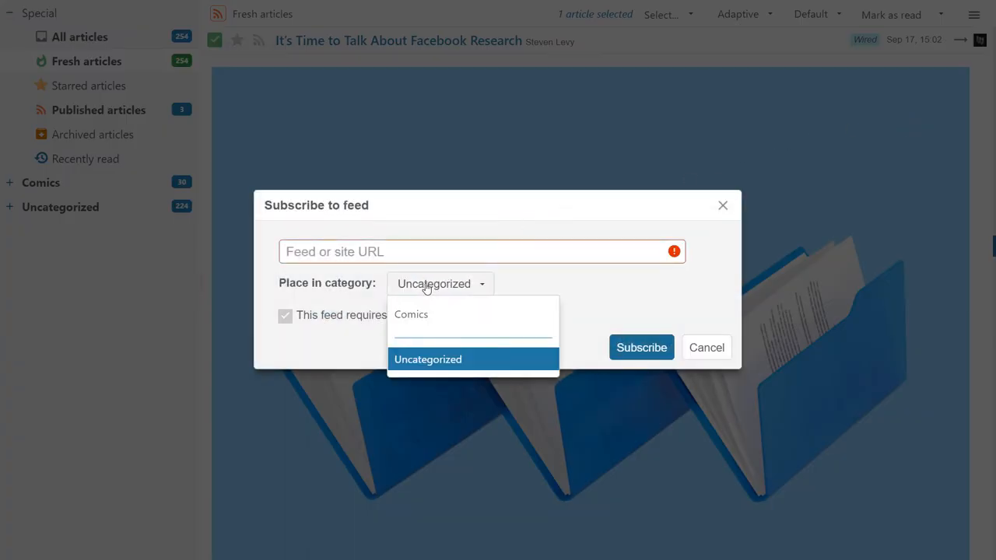
pyautogui.click(427, 359)
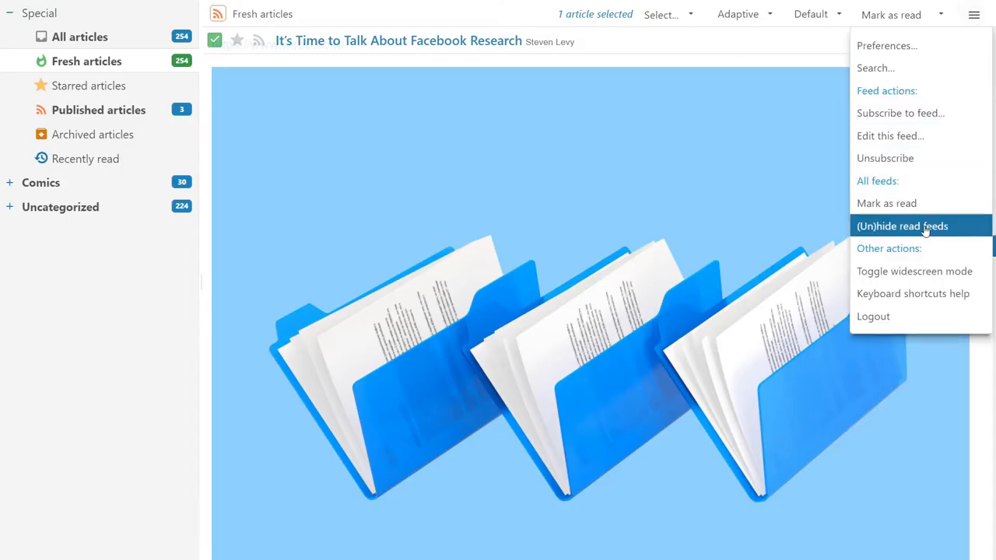
pyautogui.click(912, 293)
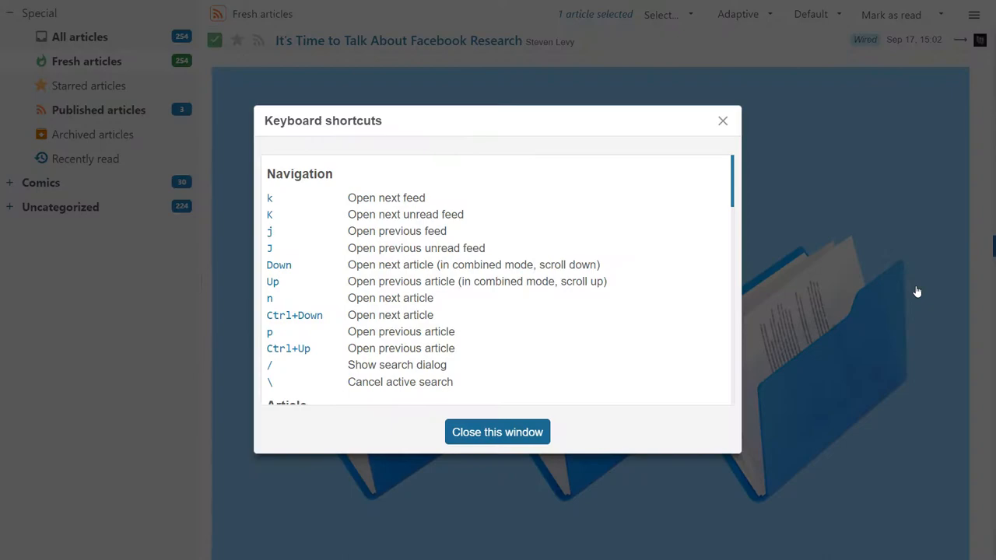
pyautogui.scroll(-3)
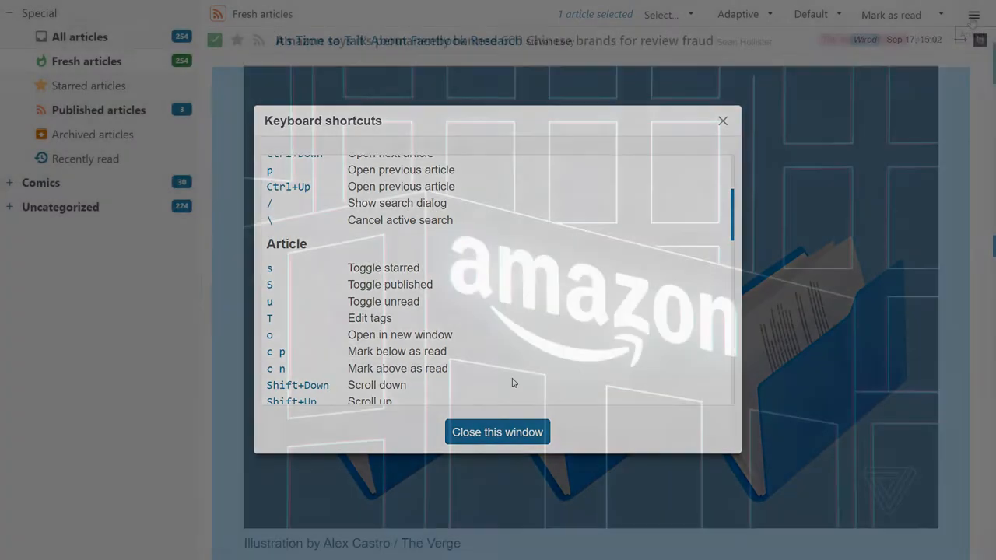
# Step: In Preferences, switch the account theme to light
pyautogui.click(974, 12)
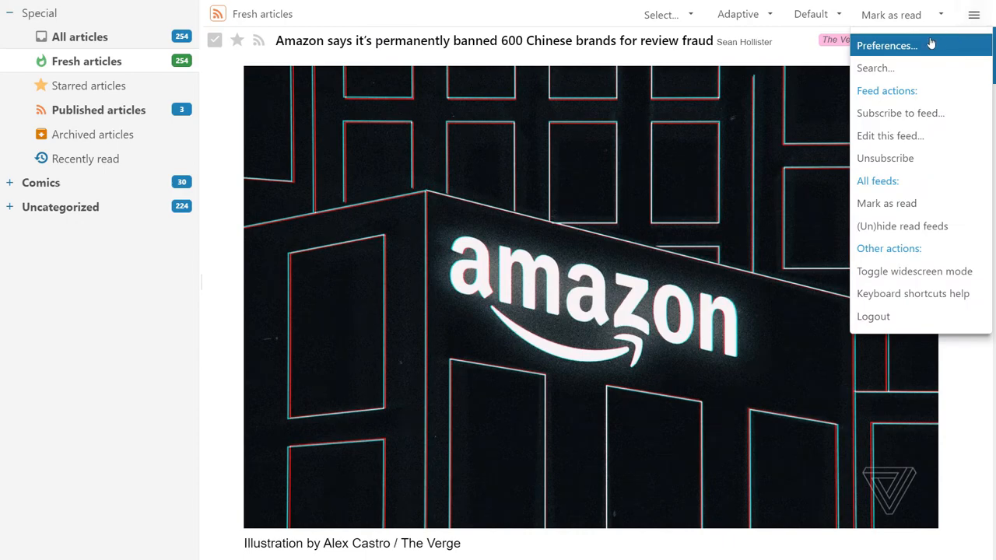
pyautogui.click(887, 43)
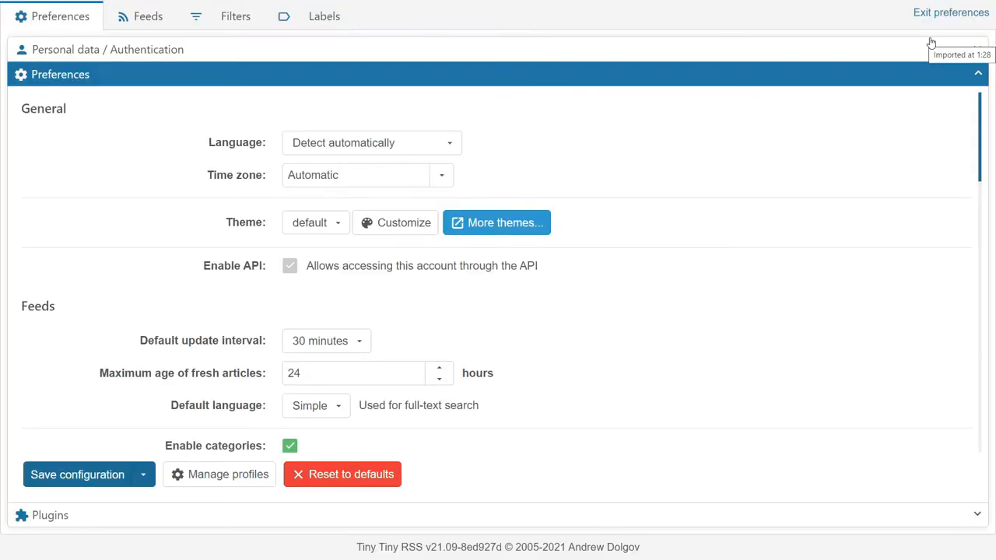
pyautogui.click(315, 222)
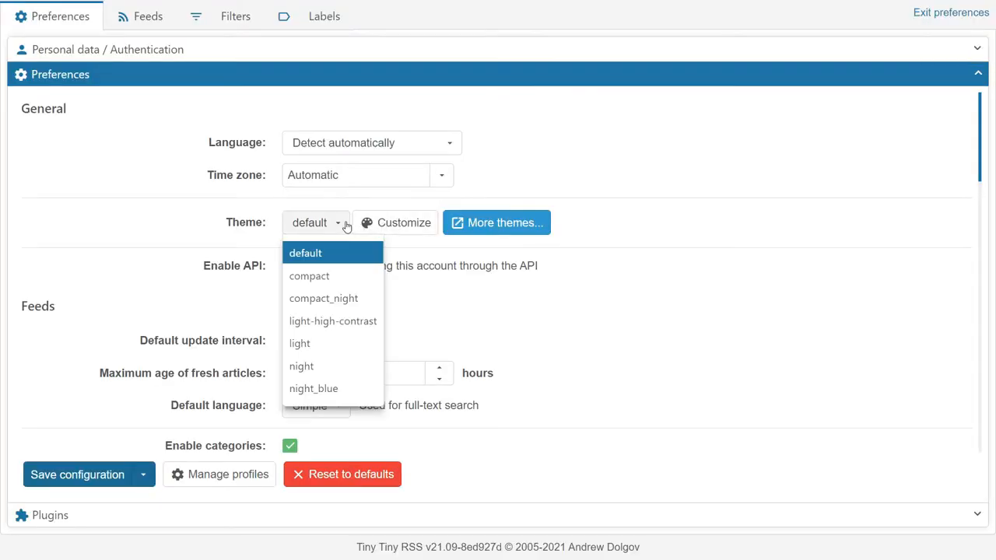
pyautogui.click(299, 344)
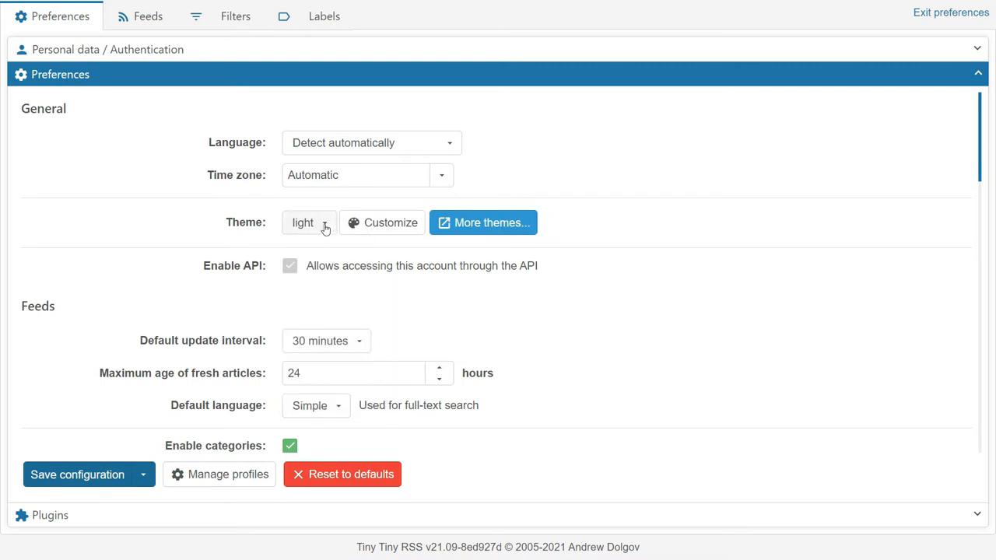
pyautogui.click(308, 222)
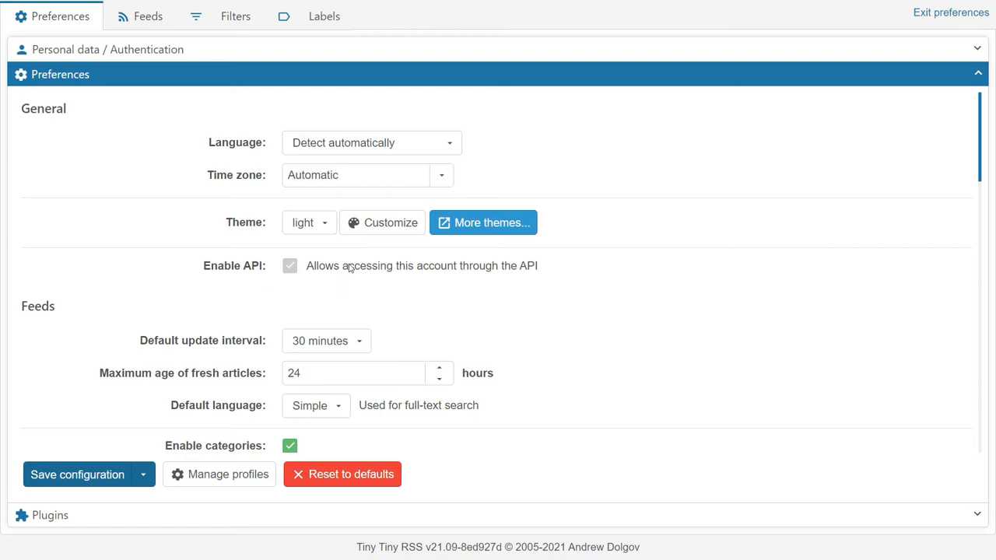
# Step: Leave Enable API unticked, review the Feeds and Articles settings, and go to feed preferences
pyautogui.click(290, 265)
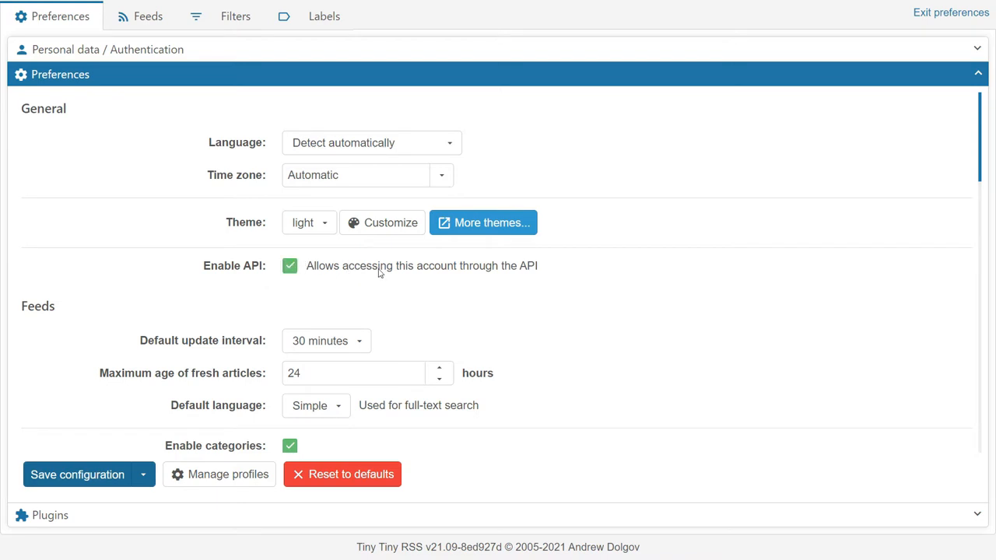
pyautogui.click(289, 264)
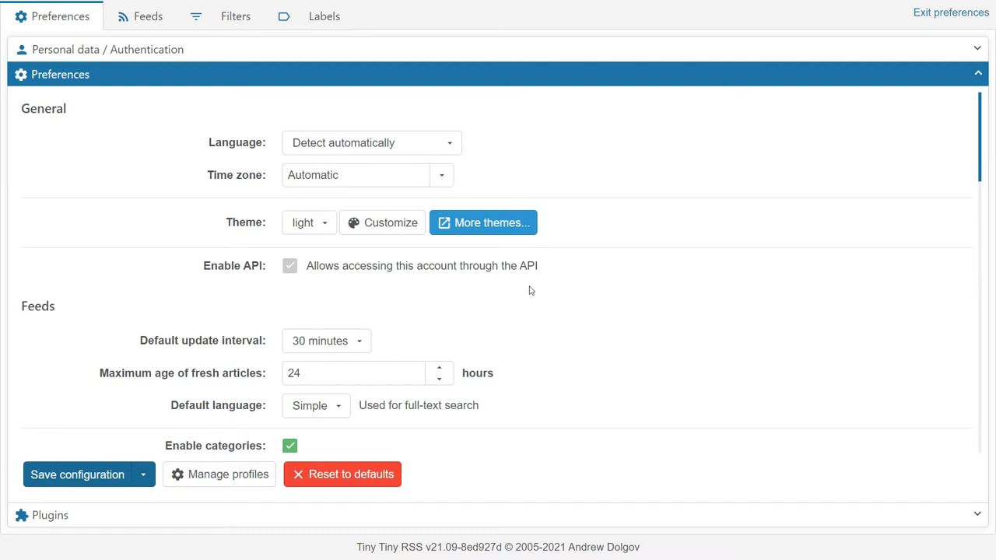
pyautogui.scroll(-3)
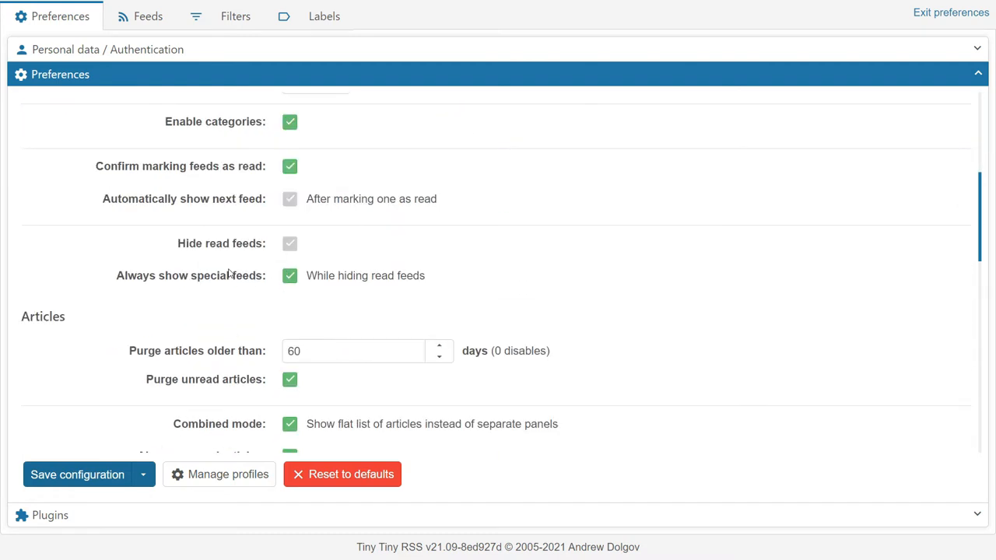
pyautogui.scroll(-3)
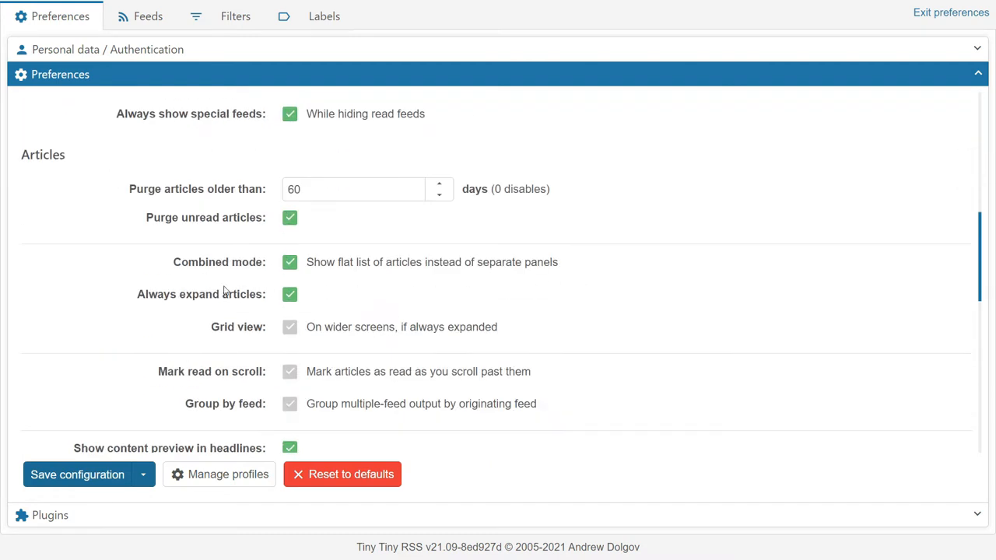
pyautogui.click(148, 15)
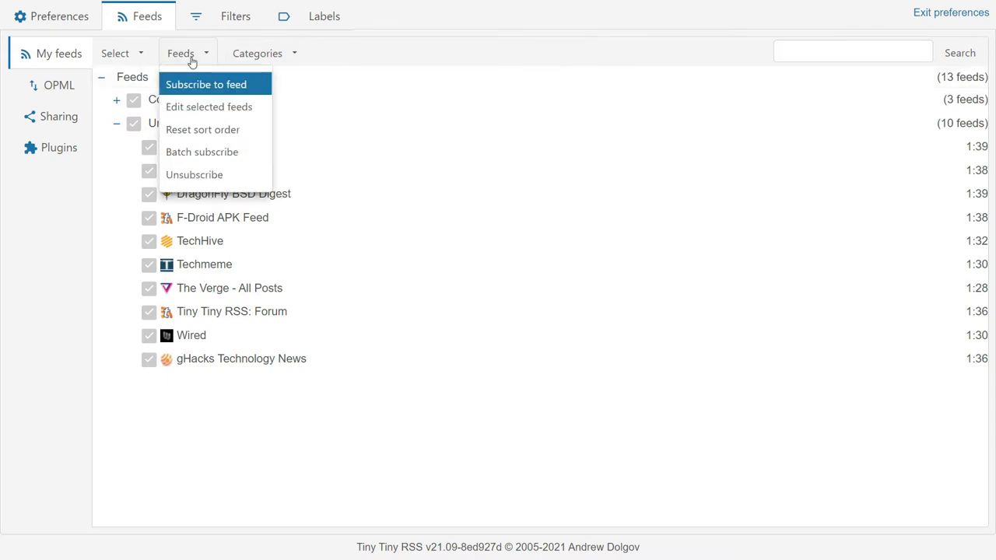
# Step: Visit the OPML options, then Sharing, display the published-articles secret URL and close it
pyautogui.click(205, 85)
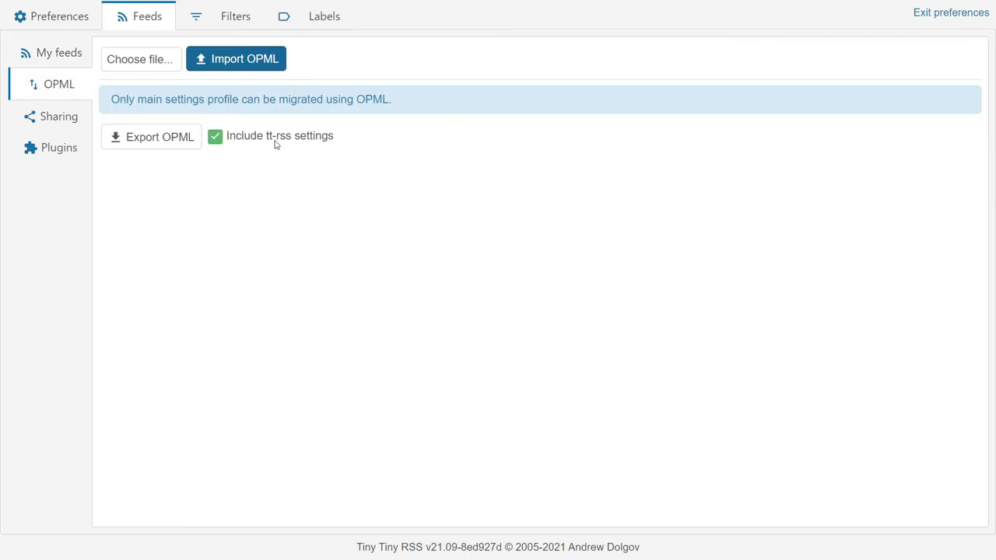
pyautogui.moveTo(208, 168)
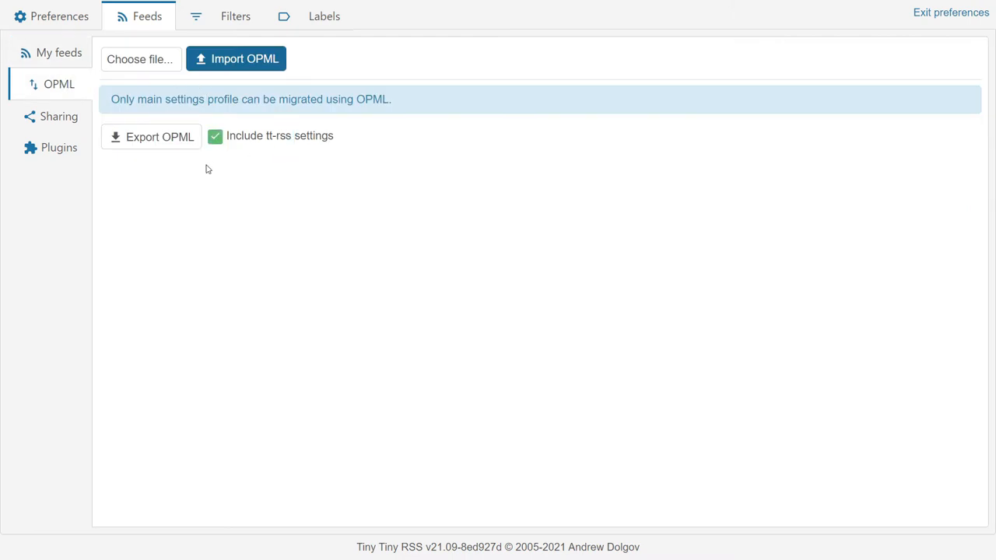
pyautogui.click(60, 115)
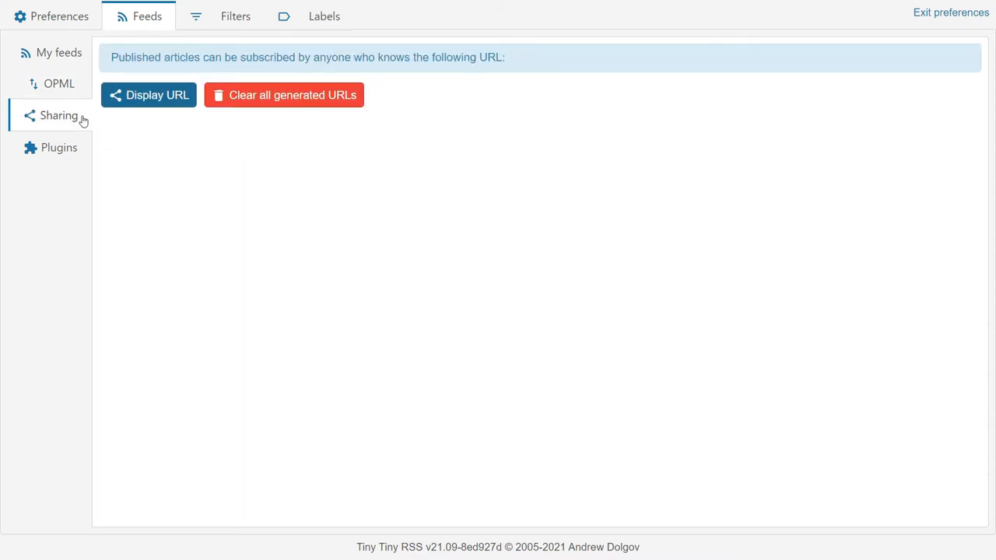
pyautogui.click(149, 95)
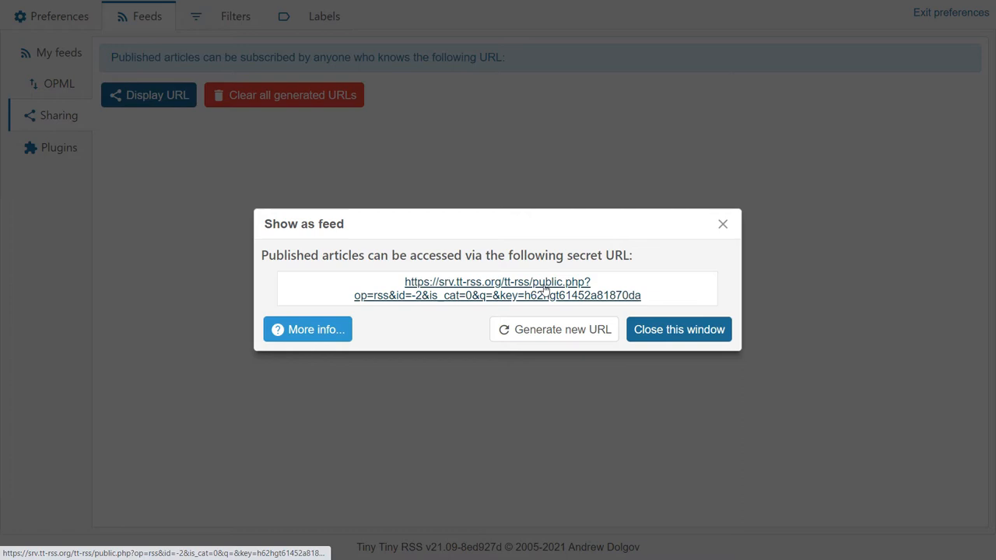
pyautogui.click(554, 330)
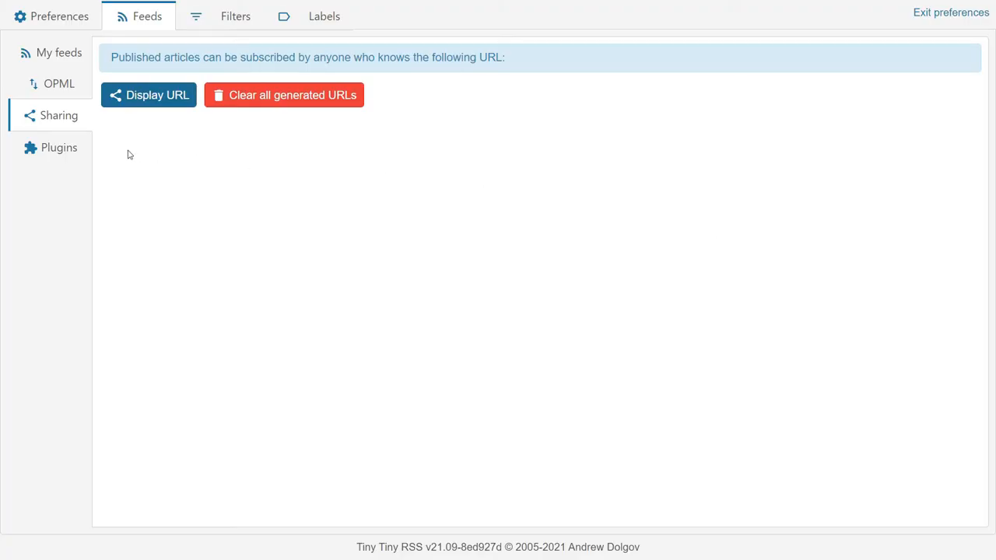
pyautogui.click(59, 146)
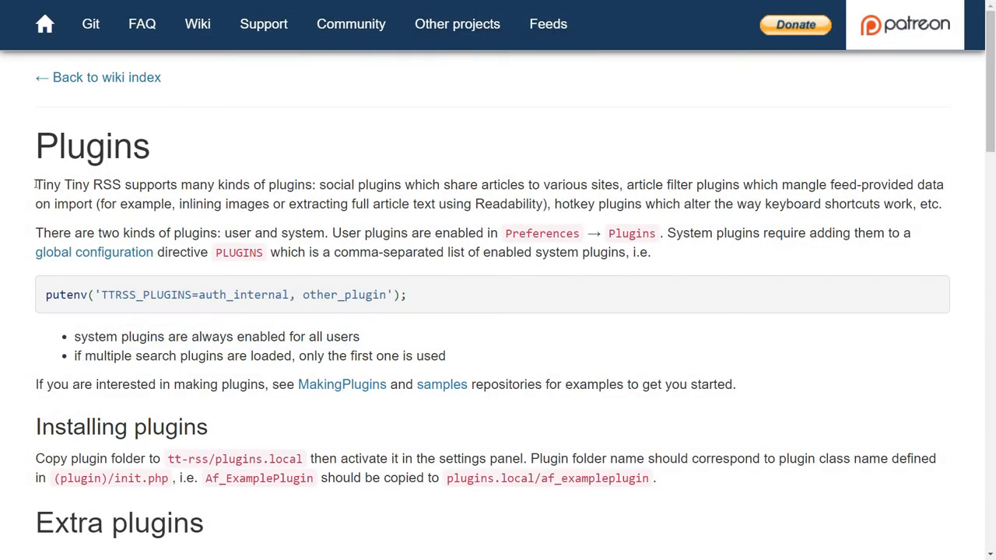
# Step: Select the current secret URL and look over the published articles feed page
pyautogui.moveTo(318, 184); pyautogui.dragTo(632, 184)
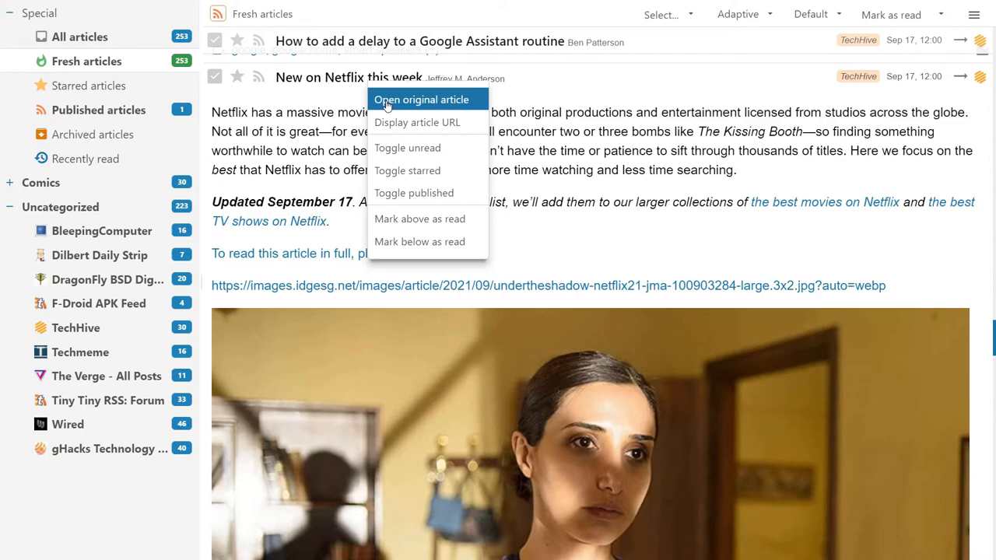
pyautogui.click(417, 122)
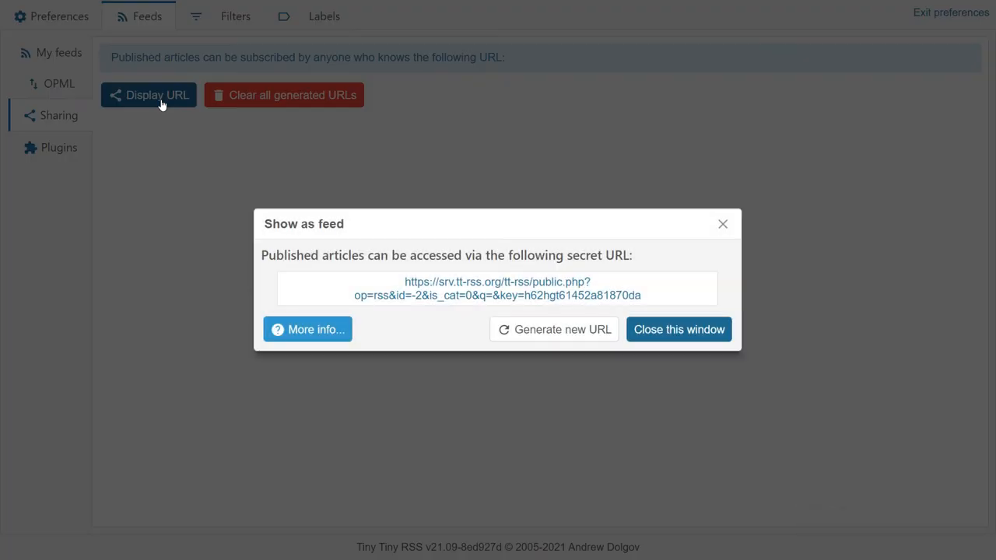
pyautogui.tripleClick(498, 287)
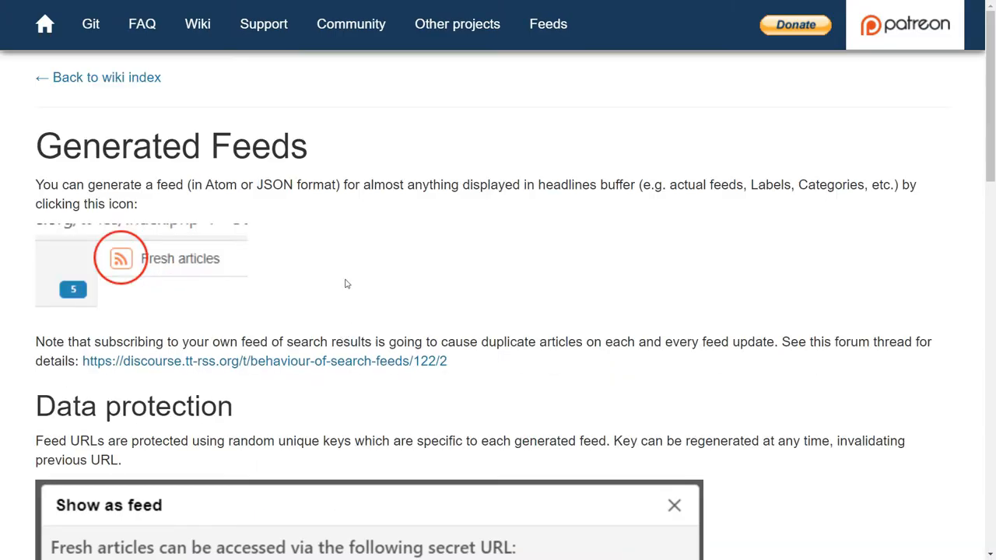
pyautogui.scroll(-3)
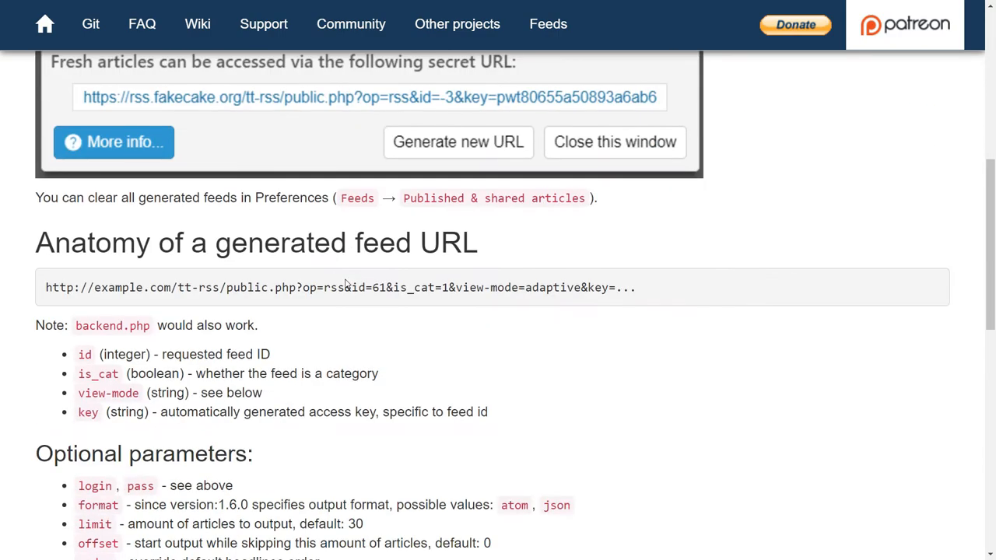
pyautogui.scroll(-3)
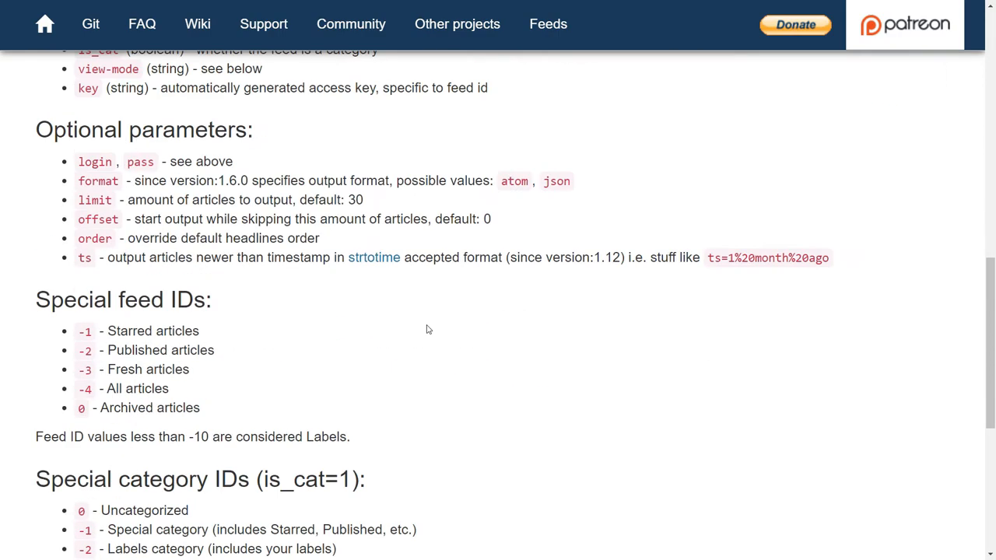
pyautogui.scroll(-3)
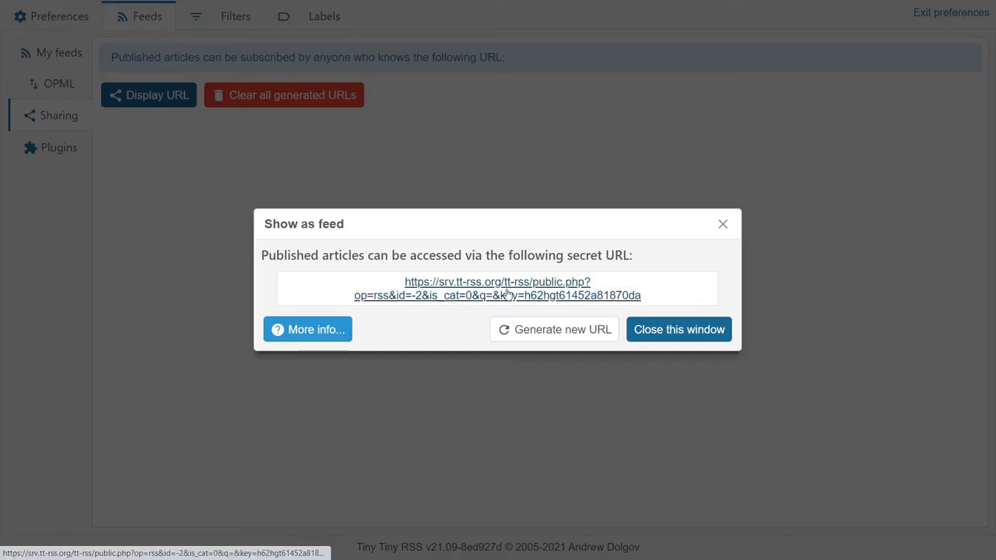
# Step: Generate a new secret URL for published articles, confirming the browser prompt, and generate again
pyautogui.click(498, 288)
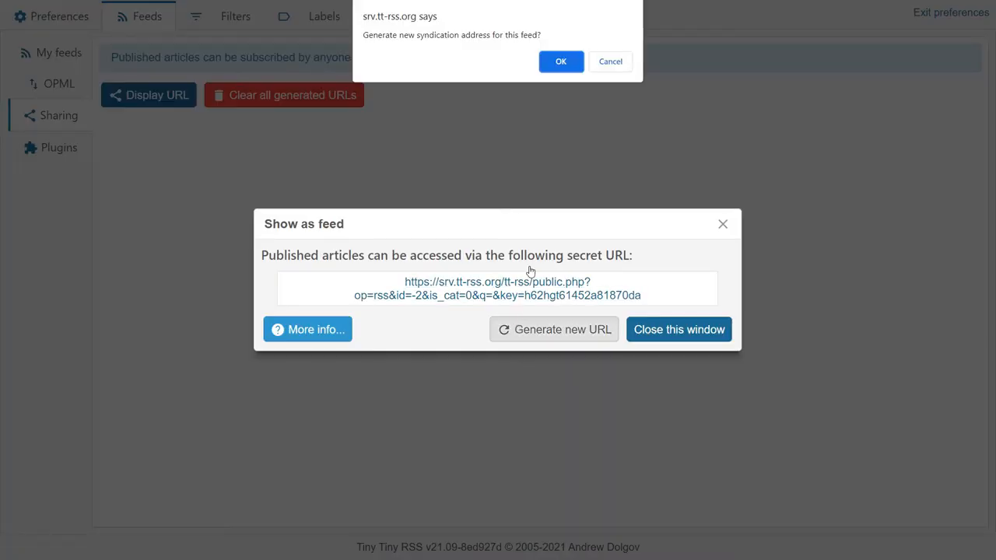
pyautogui.click(560, 62)
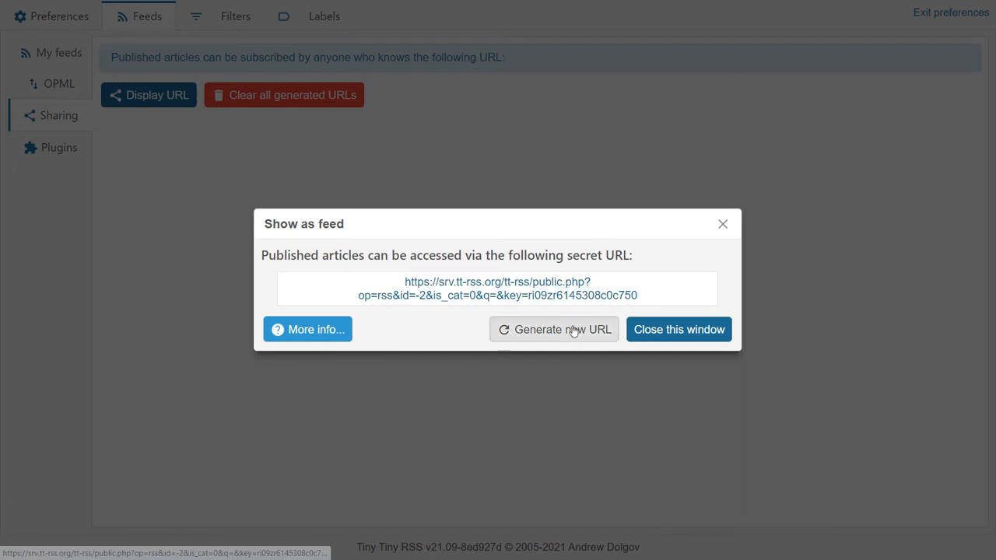
pyautogui.click(554, 330)
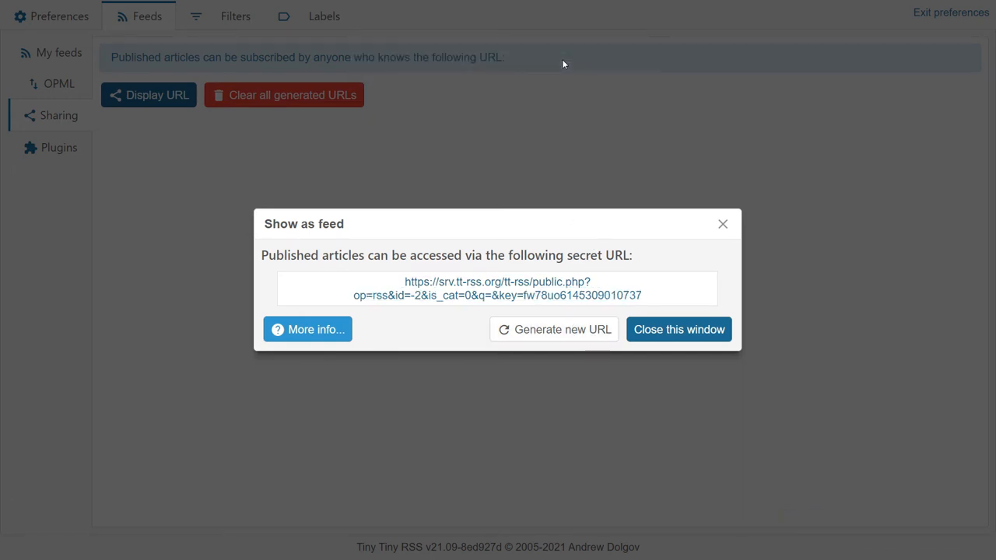
pyautogui.click(307, 330)
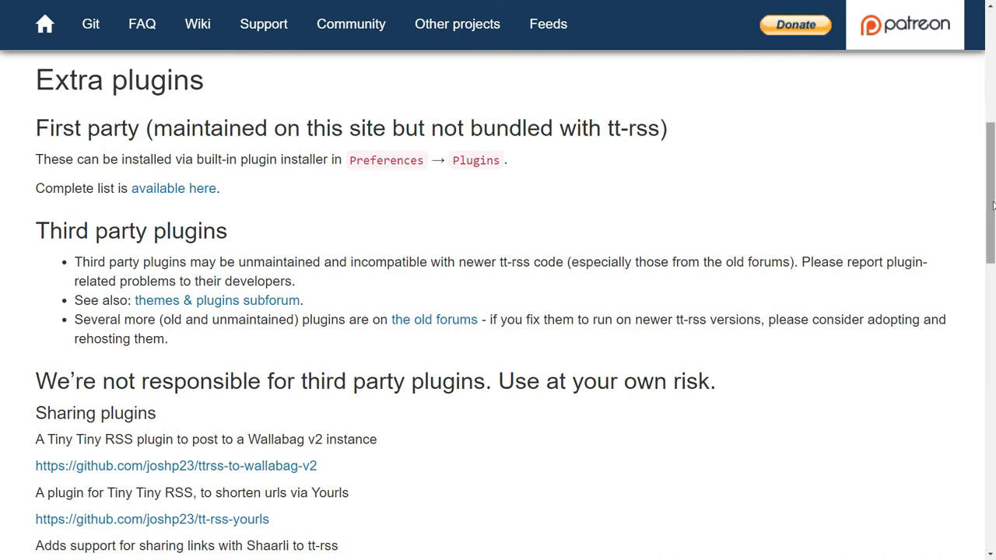
# Step: Browse the wiki's Extra plugins list, highlighting the use-at-your-own-risk warning, down to the Themes section
pyautogui.scroll(-3)
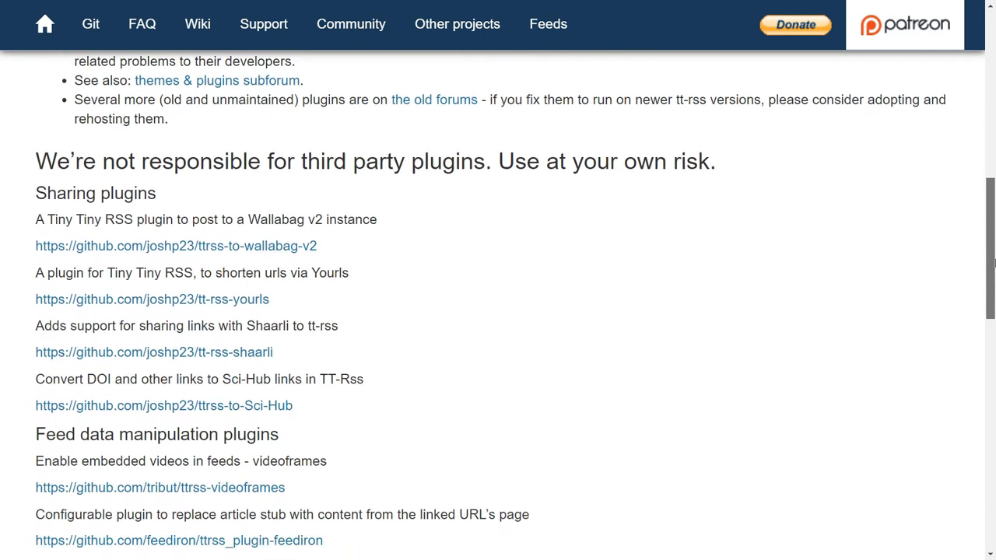
pyautogui.moveTo(498, 128); pyautogui.dragTo(708, 128)
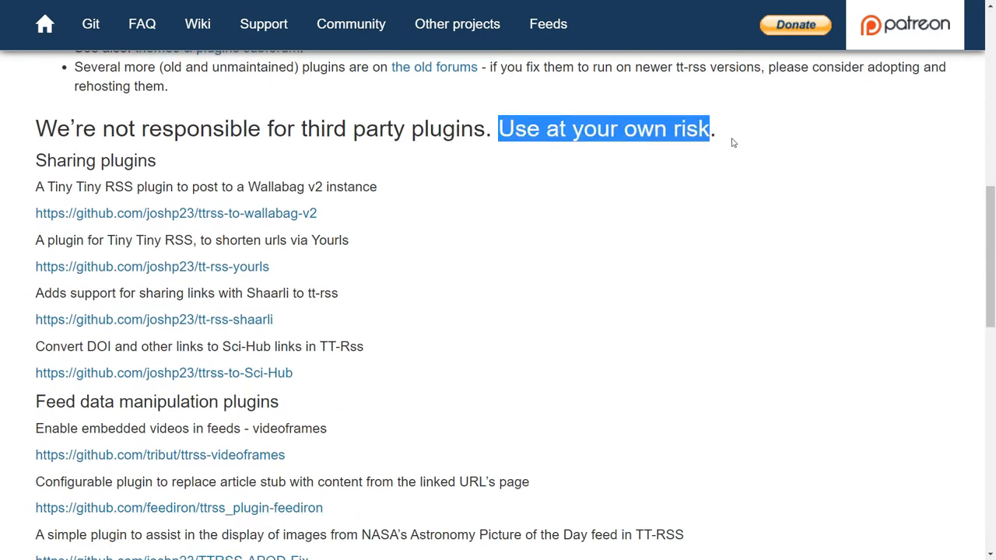
pyautogui.scroll(-3)
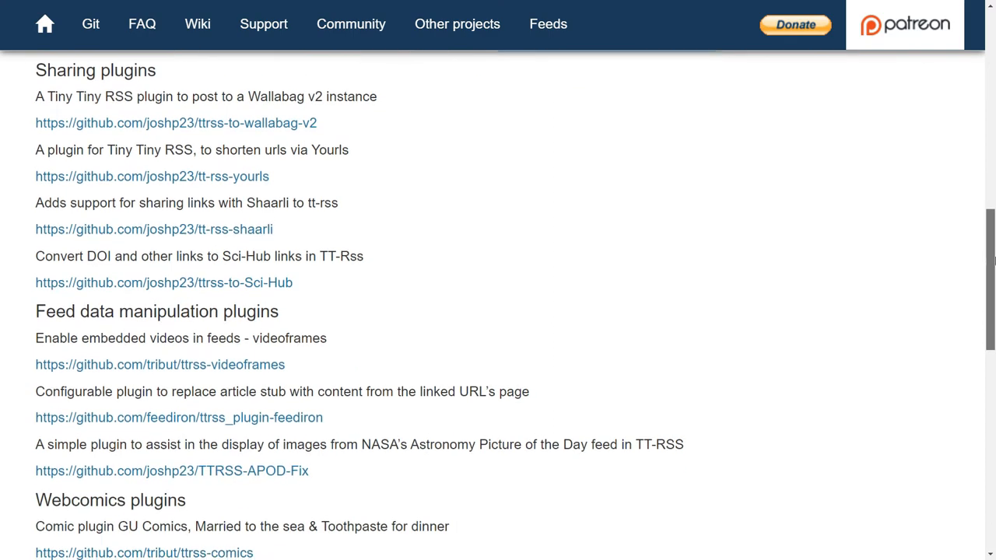
pyautogui.scroll(-3)
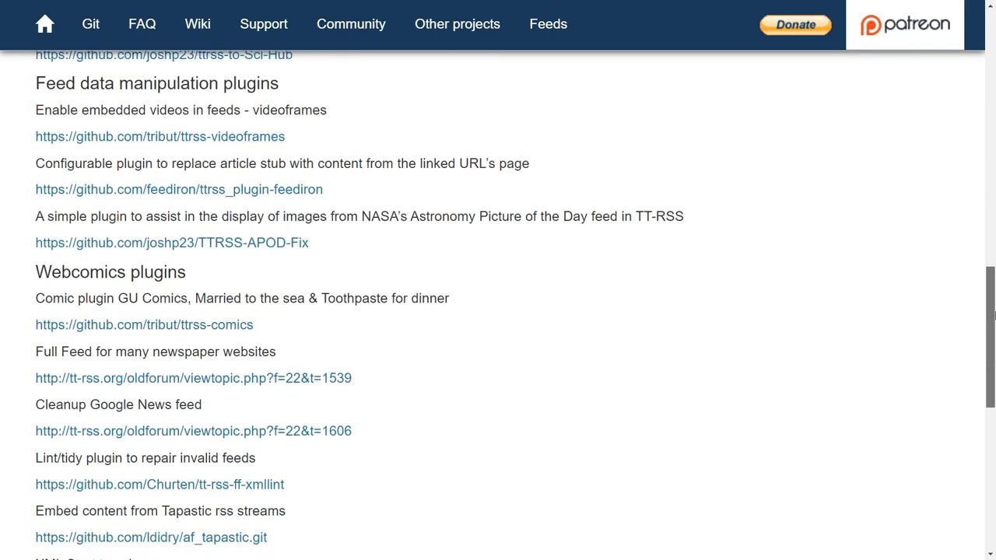
pyautogui.scroll(-3)
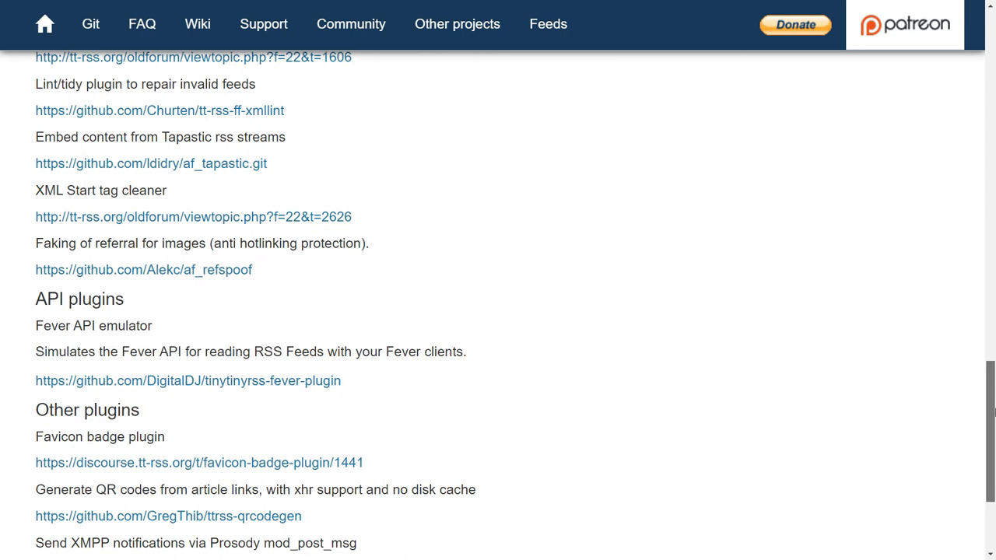
pyautogui.scroll(-3)
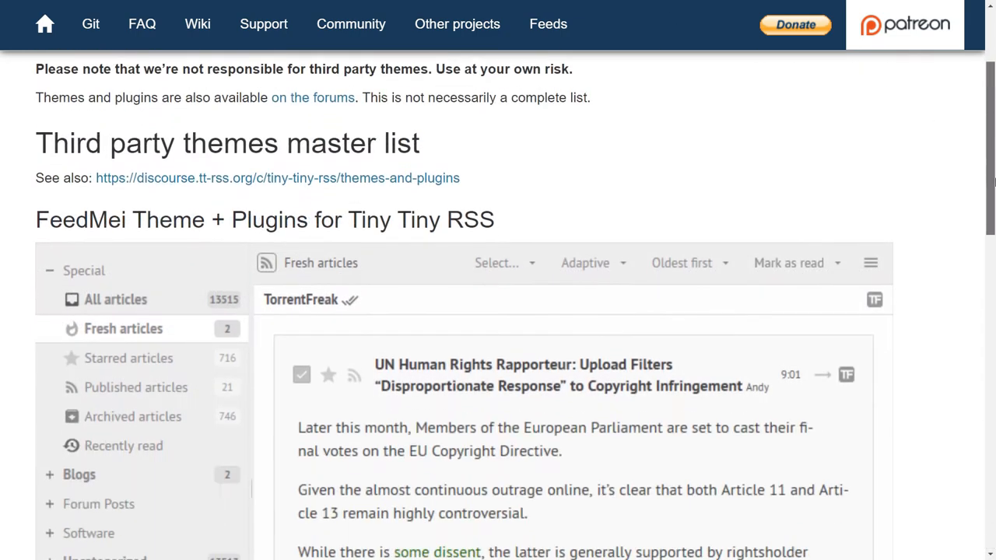
pyautogui.scroll(-3)
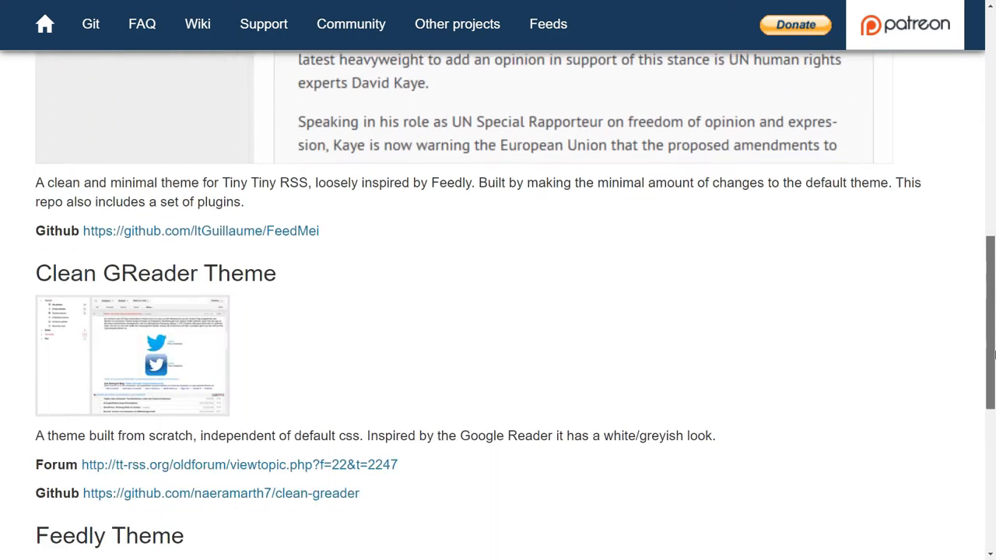
pyautogui.scroll(-3)
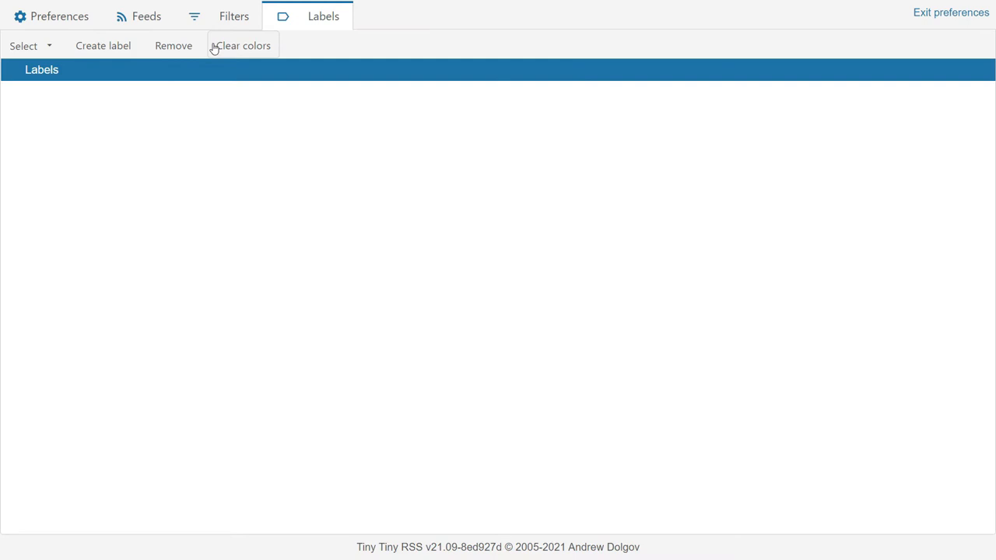
# Step: Open the Test label's Edit label dialog, close it unchanged, and exit preferences
pyautogui.click(103, 45)
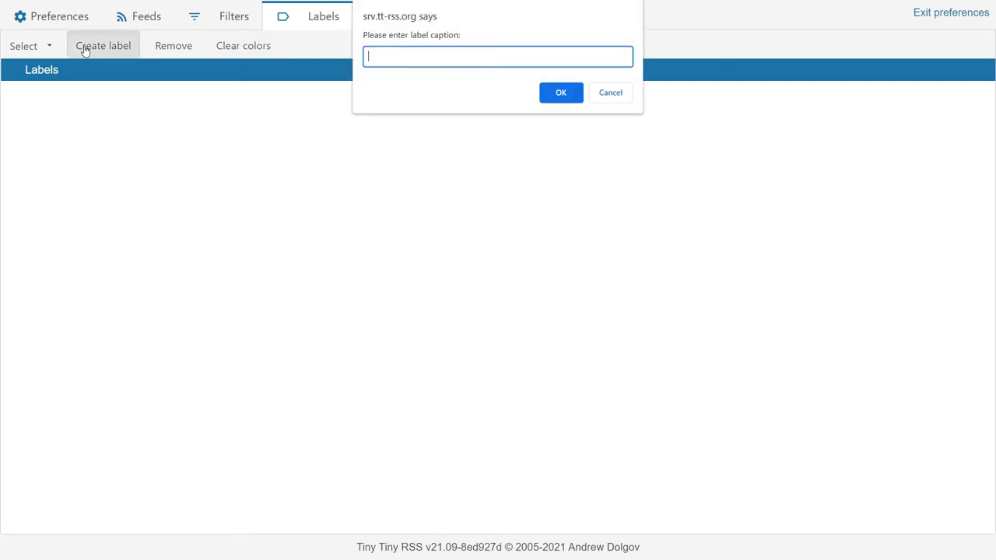
pyautogui.click(560, 92)
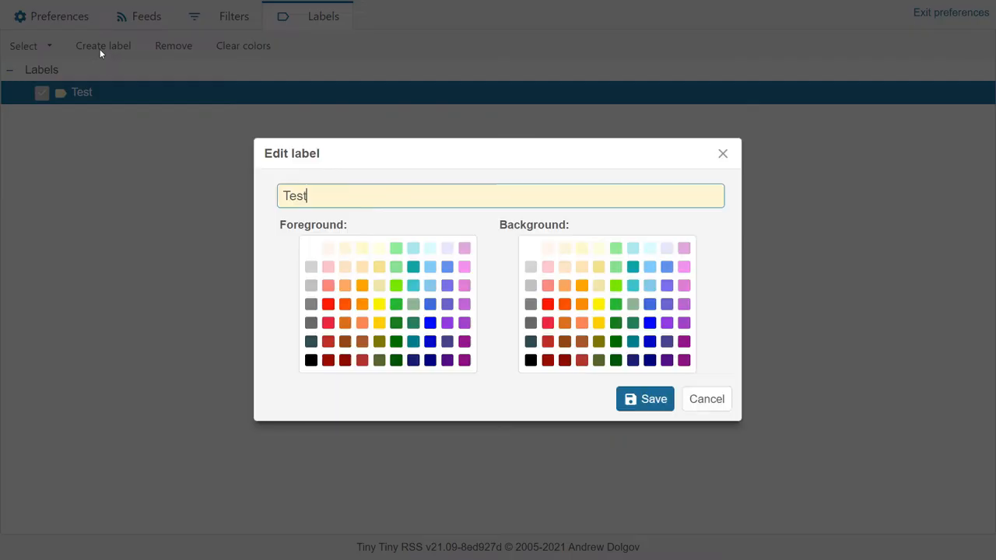
pyautogui.click(645, 398)
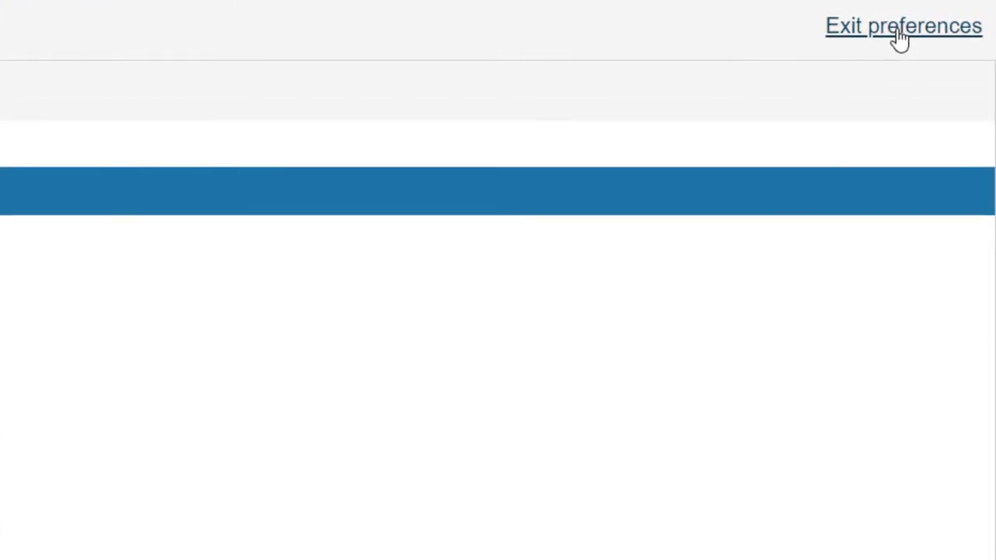
pyautogui.click(903, 25)
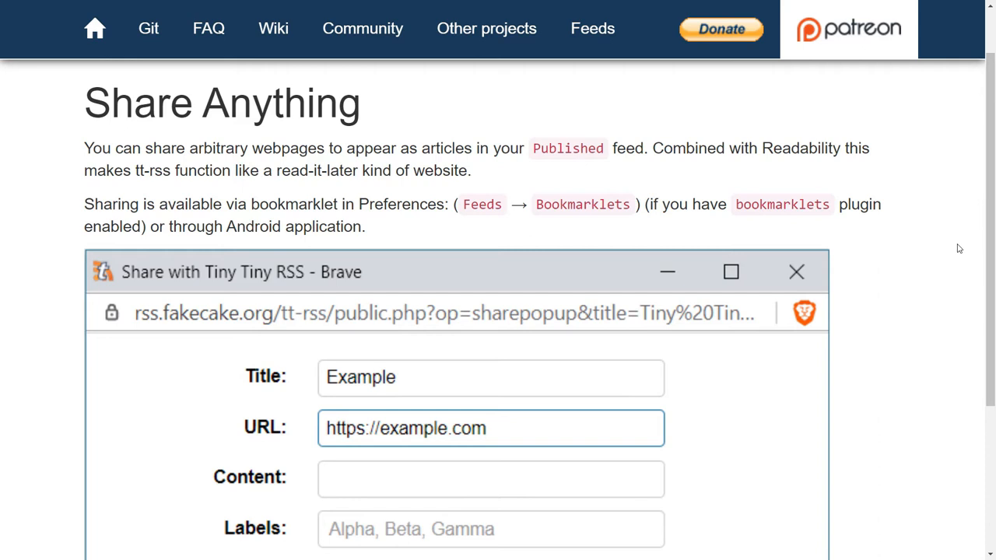
pyautogui.moveTo(952, 249)
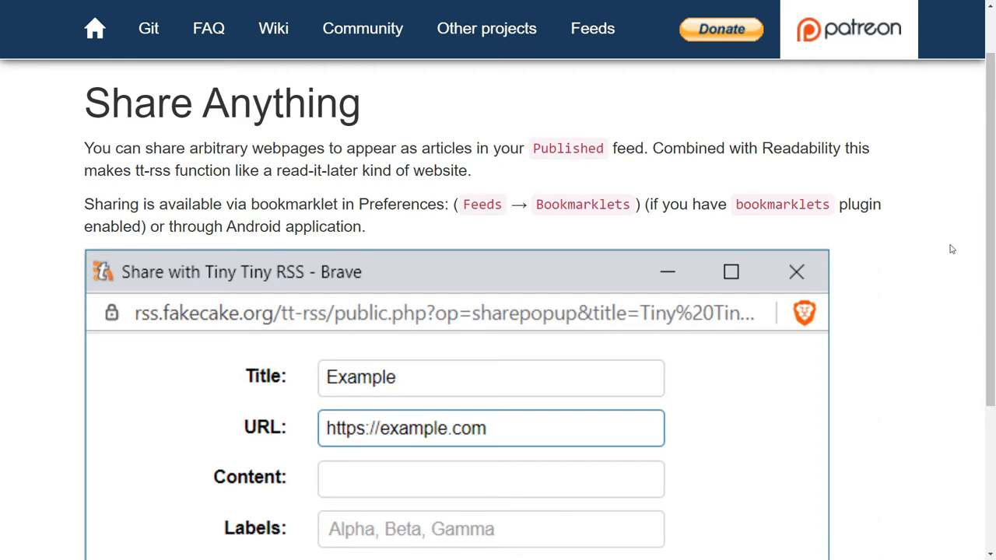
pyautogui.moveTo(838, 246)
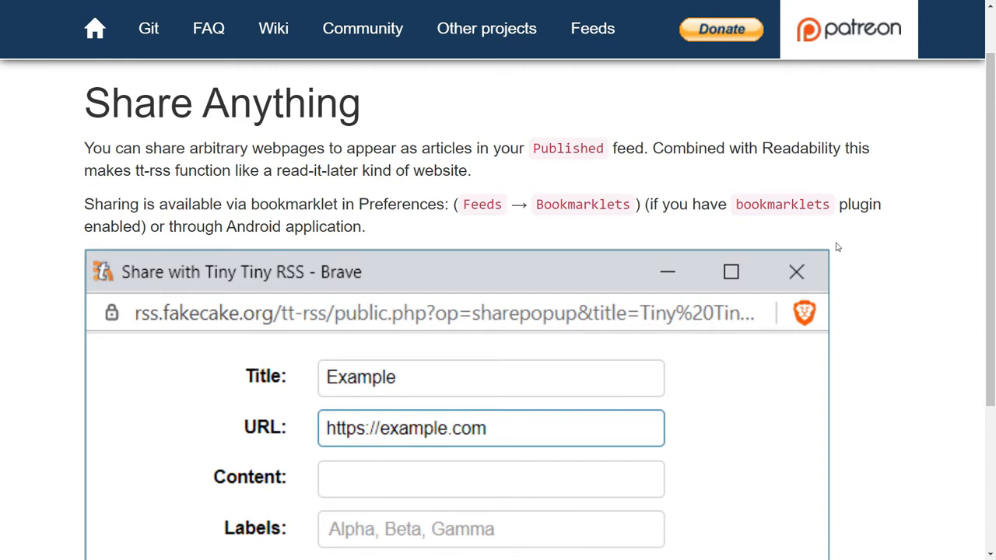
pyautogui.scroll(-3)
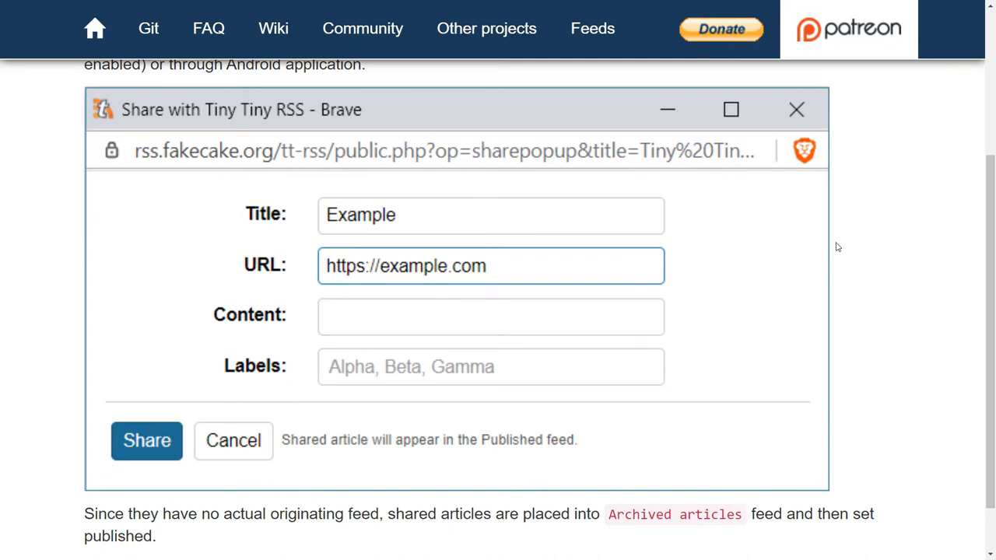
pyautogui.scroll(-3)
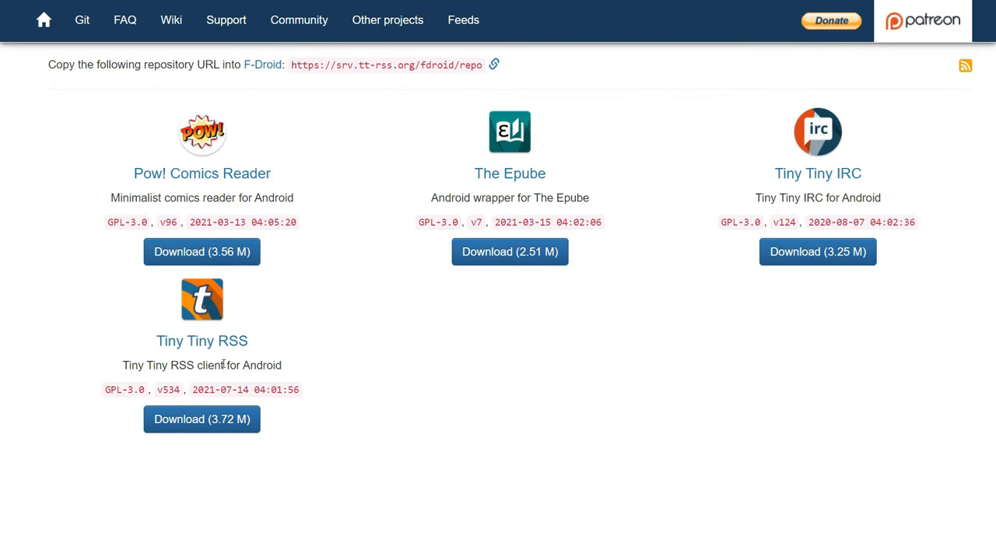
# Step: Select the F-Droid repository URL and open the Tiny Tiny RSS Google Play listing
pyautogui.tripleClick(509, 196)
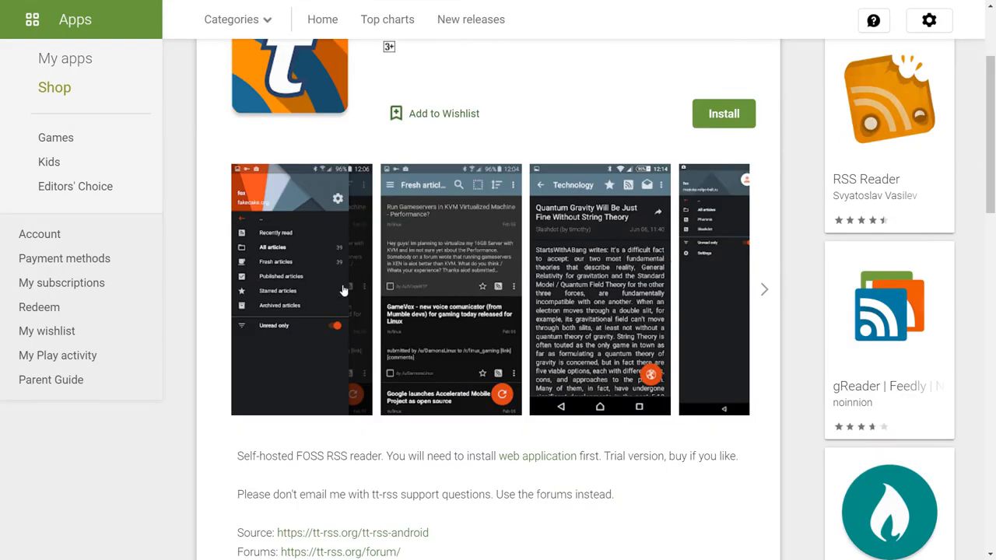
pyautogui.click(302, 293)
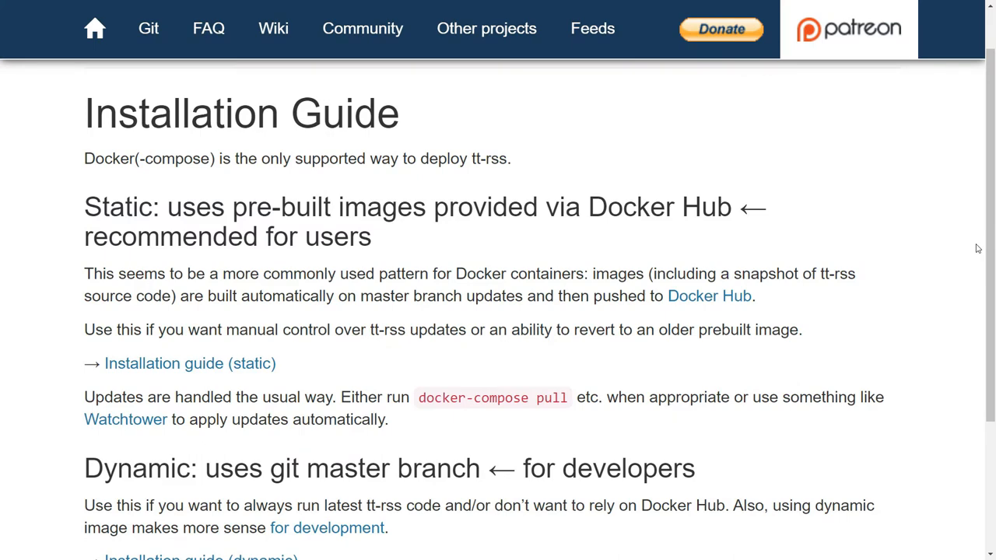
# Step: Read the Installation Guide's Docker Hub note and open the ttrss-web-nginx image page
pyautogui.moveTo(433, 207); pyautogui.dragTo(730, 207)
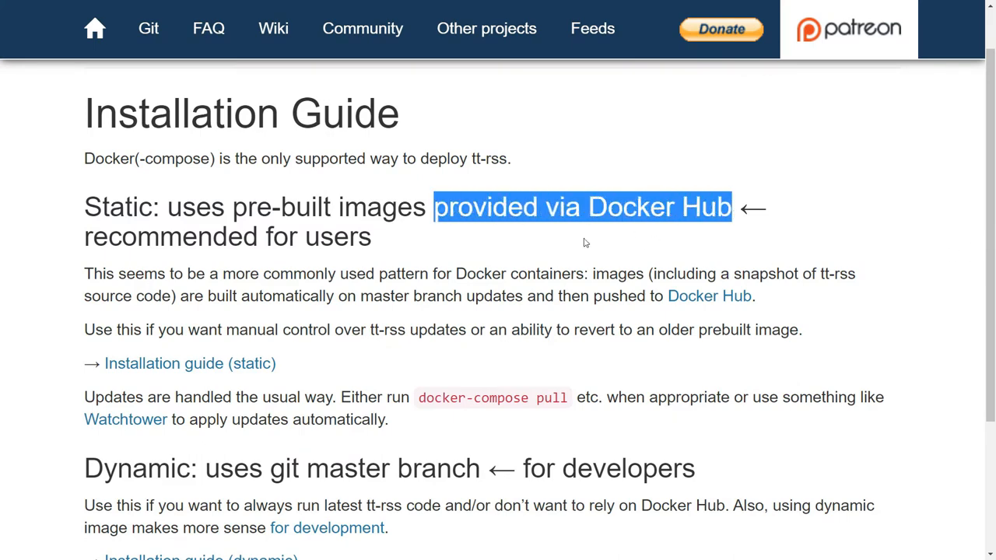
pyautogui.scroll(-3)
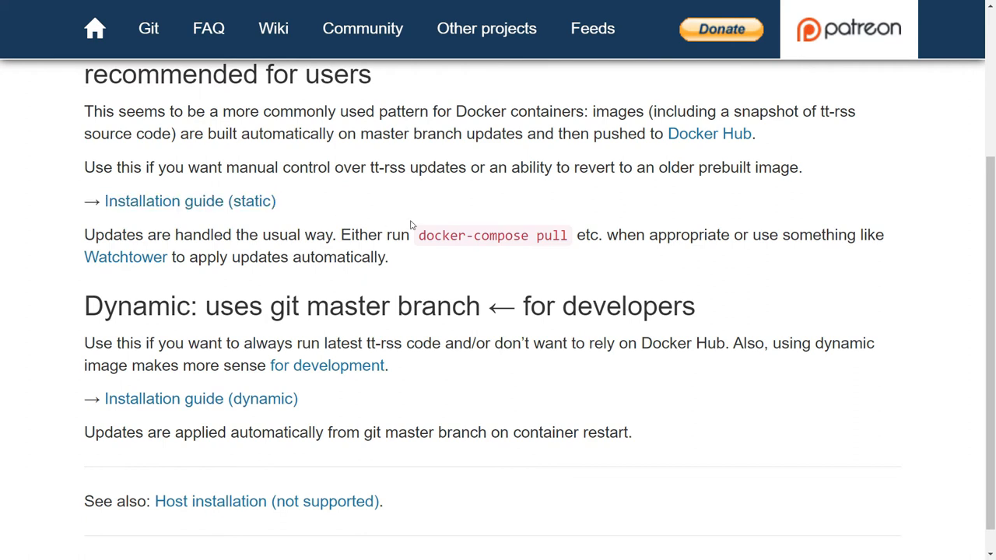
pyautogui.scroll(-3)
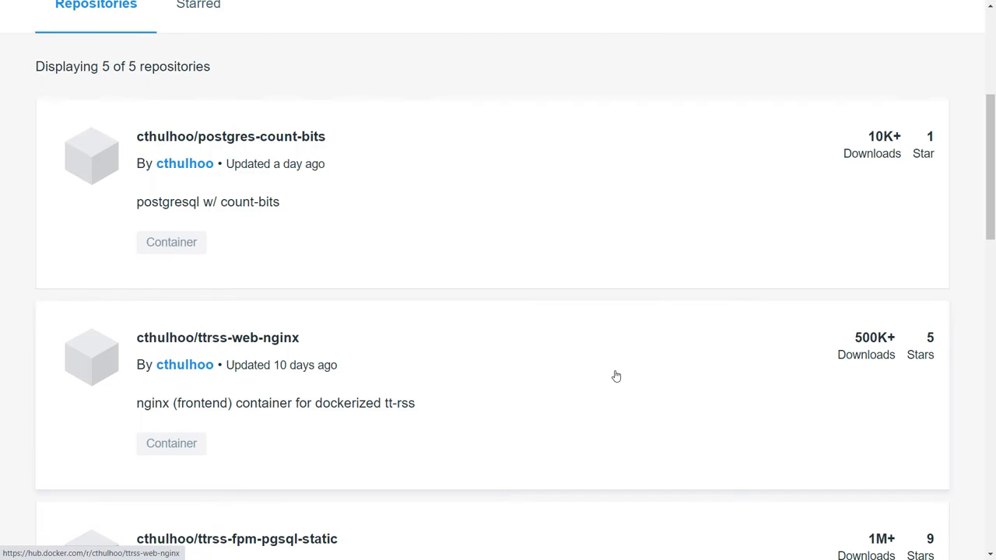
pyautogui.click(218, 338)
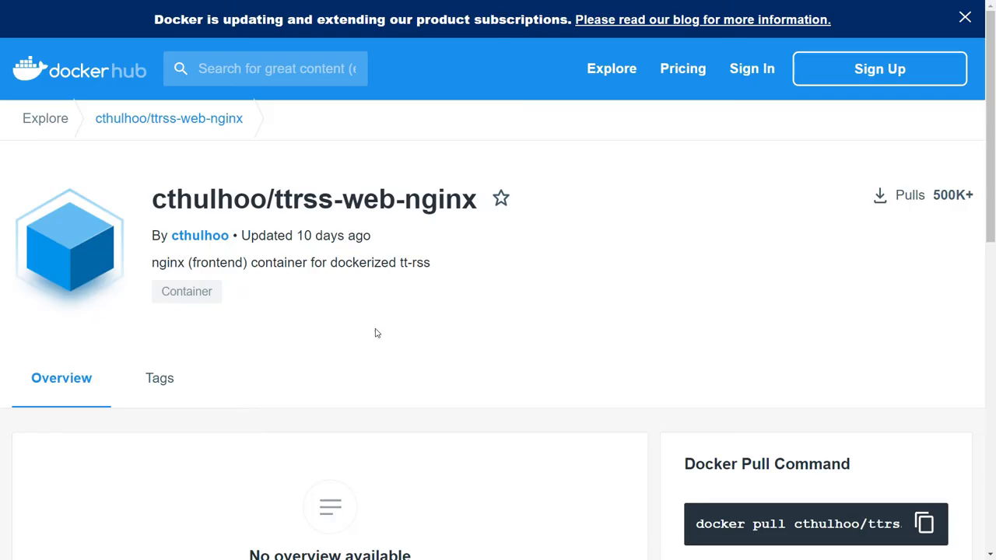
pyautogui.scroll(-3)
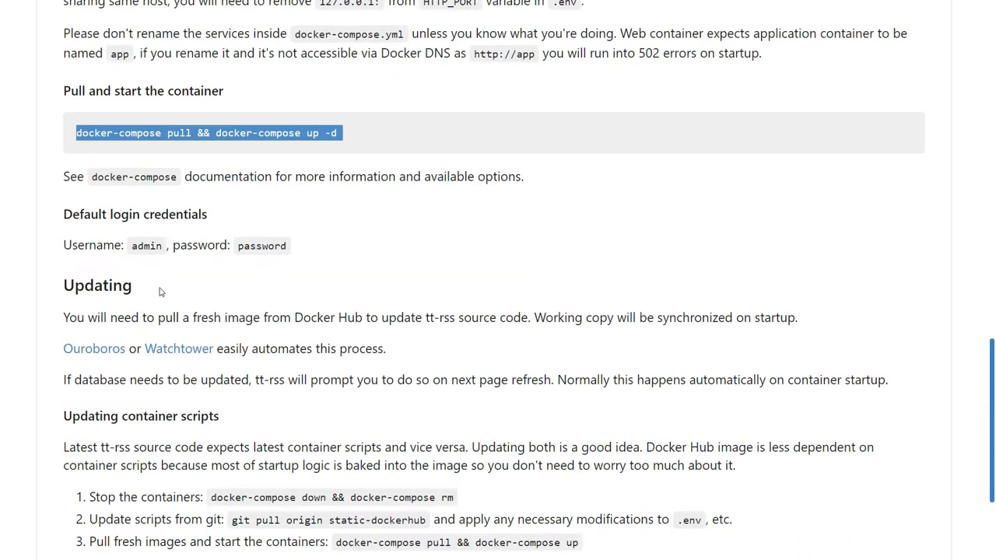
pyautogui.scroll(-3)
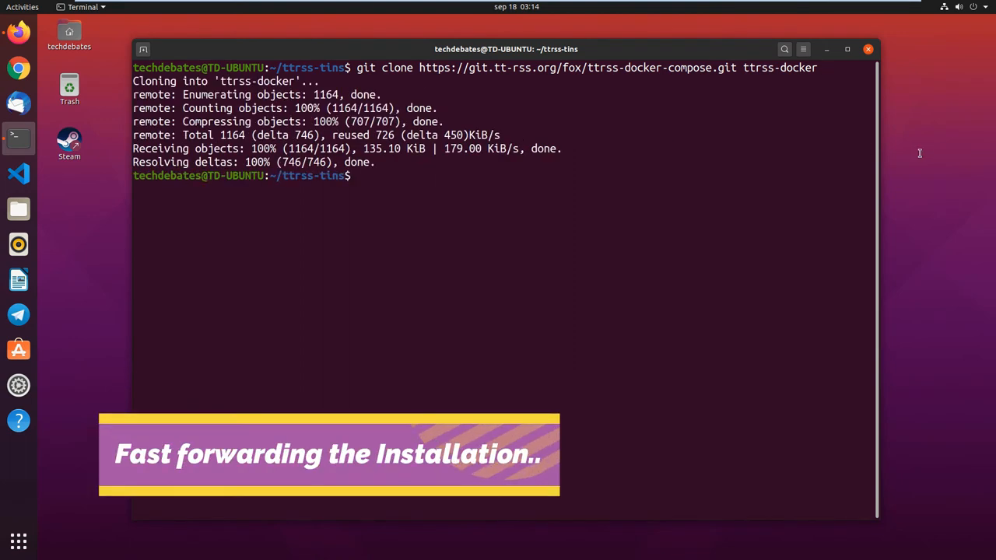
# Step: Enter the ttrss-docker directory and run the docker-compose installation
pyautogui.write('cd ttrss-docker')
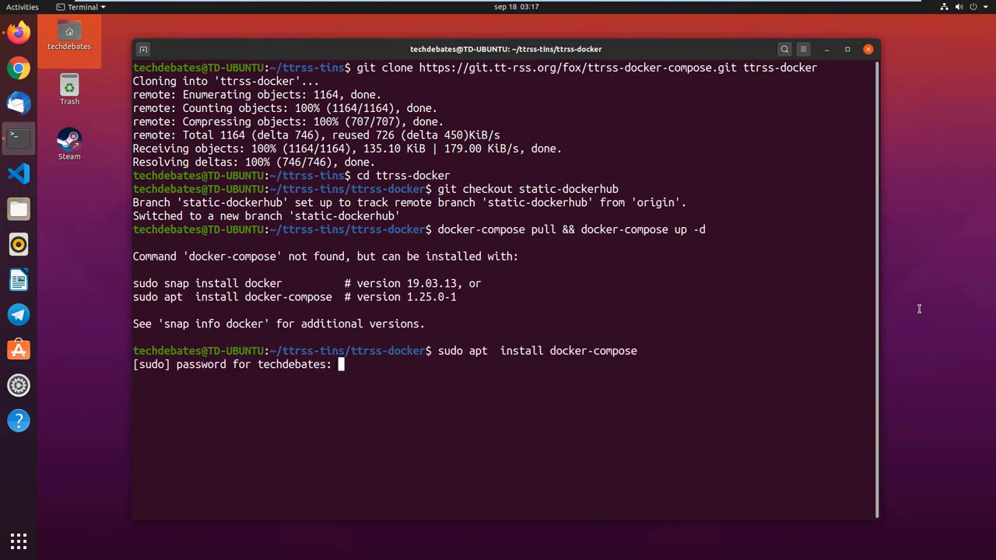
pyautogui.press('Return')
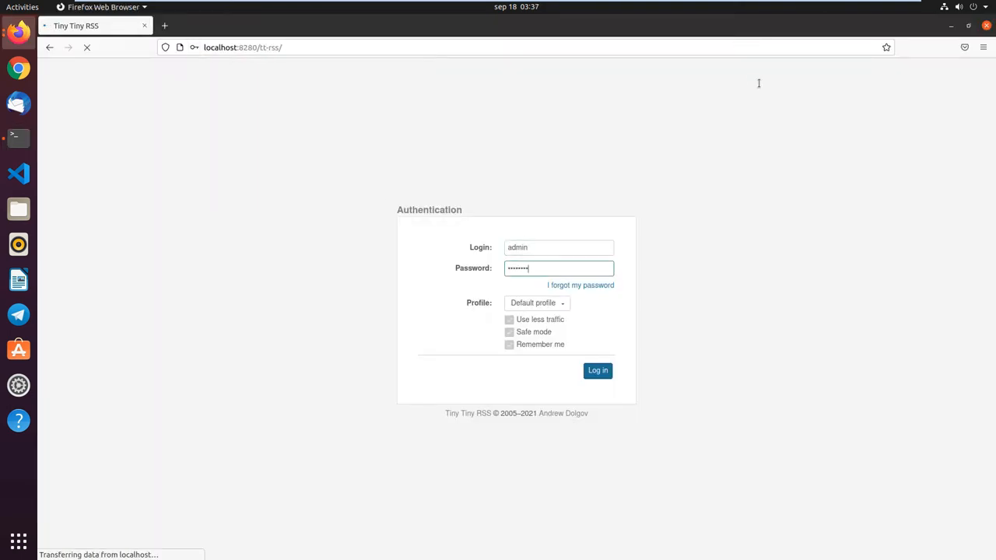
# Step: Sign in as admin and go to the System section of Preferences
pyautogui.click(597, 370)
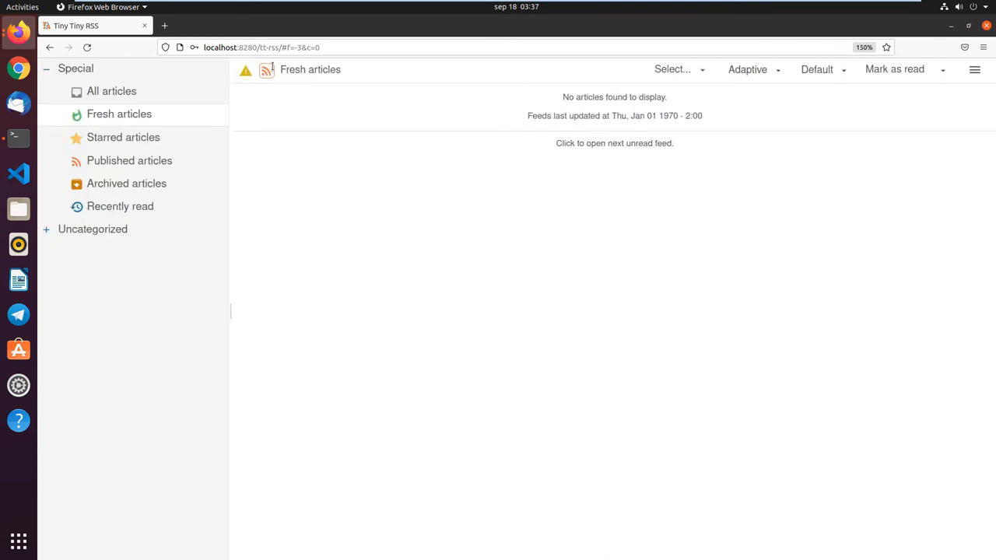
pyautogui.moveTo(975, 68)
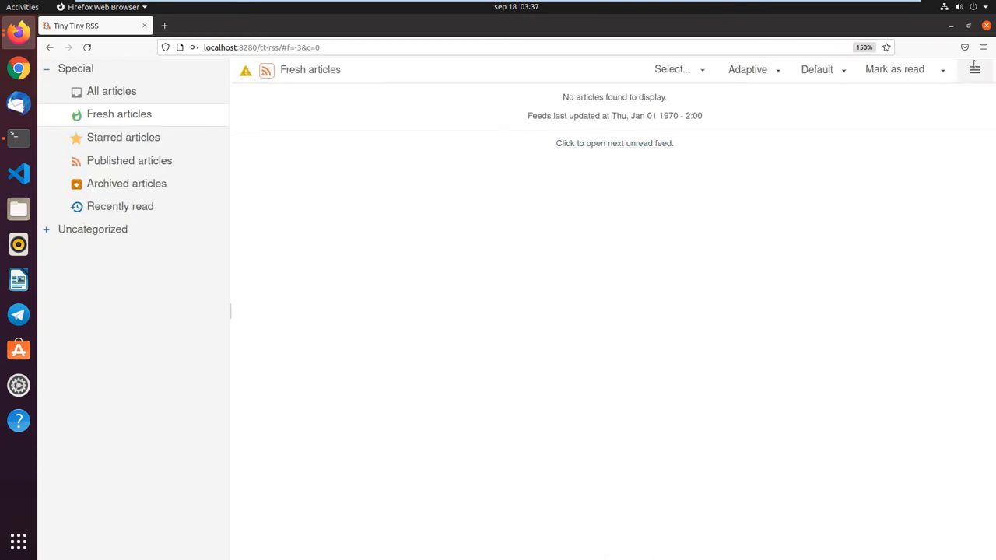
pyautogui.click(956, 68)
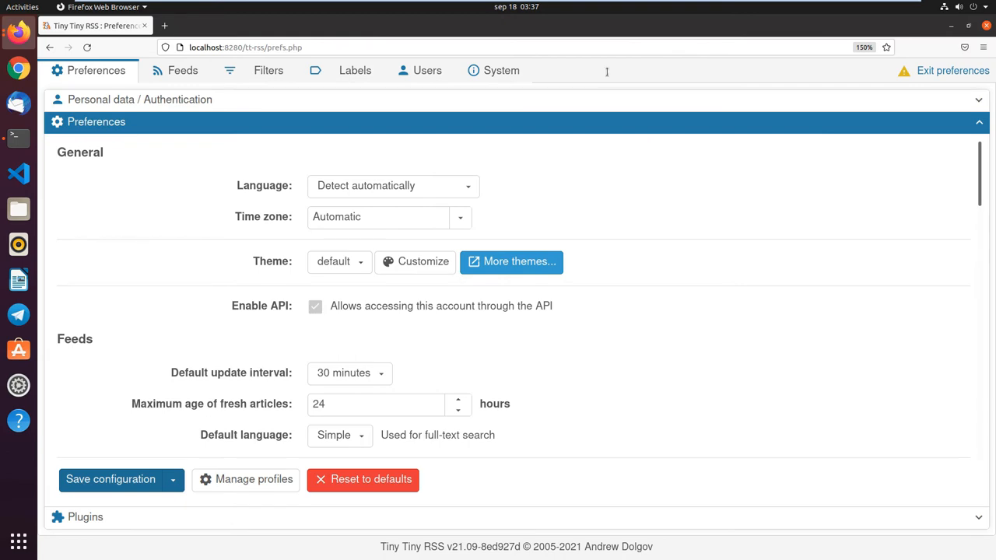
pyautogui.click(501, 72)
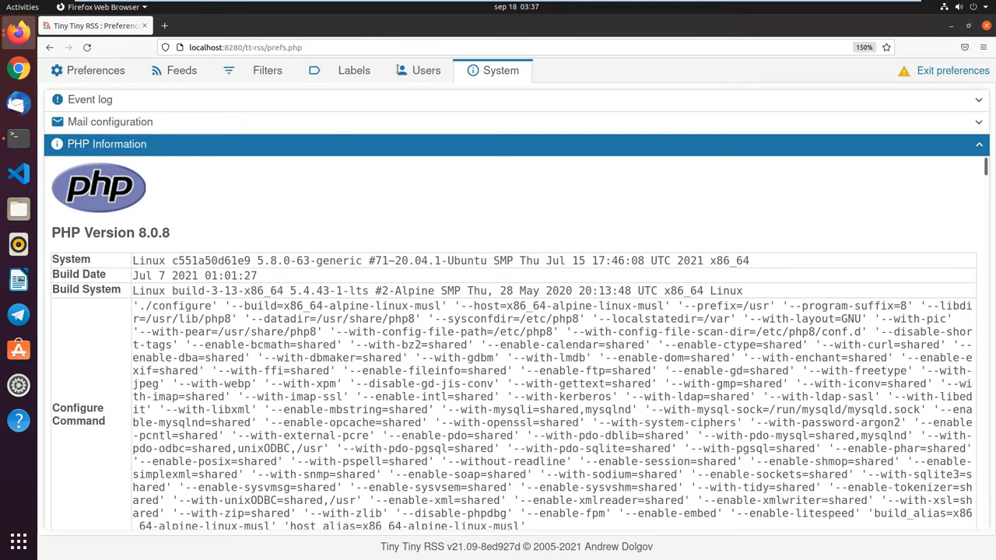
# Step: Clear the event log, confirm, and dismiss the default password warning
pyautogui.click(427, 70)
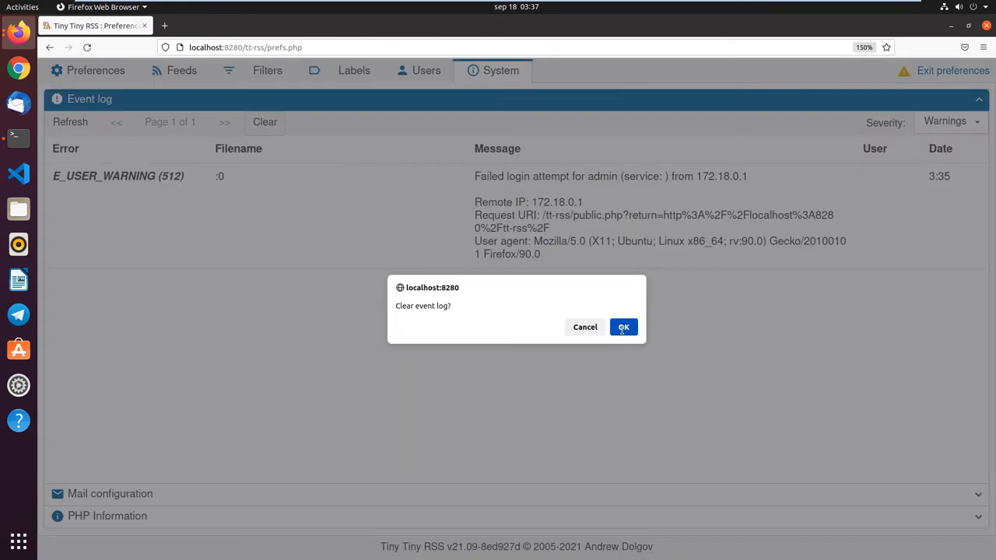
pyautogui.click(623, 327)
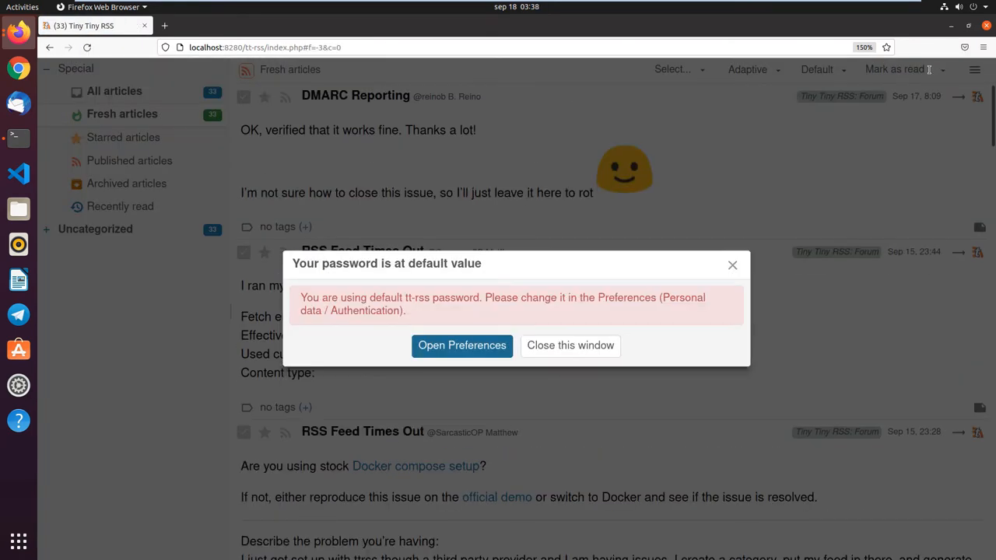
pyautogui.click(570, 345)
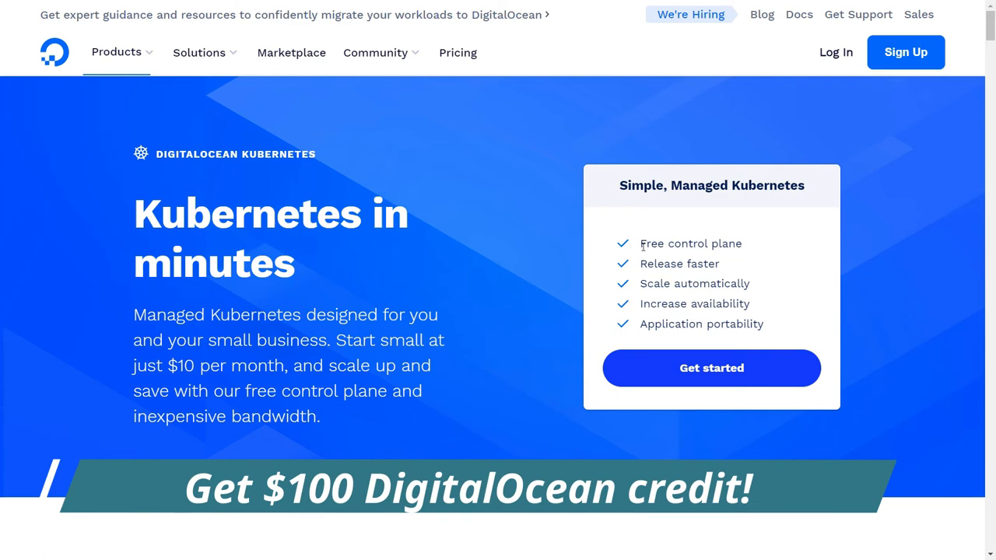
pyautogui.moveTo(754, 361)
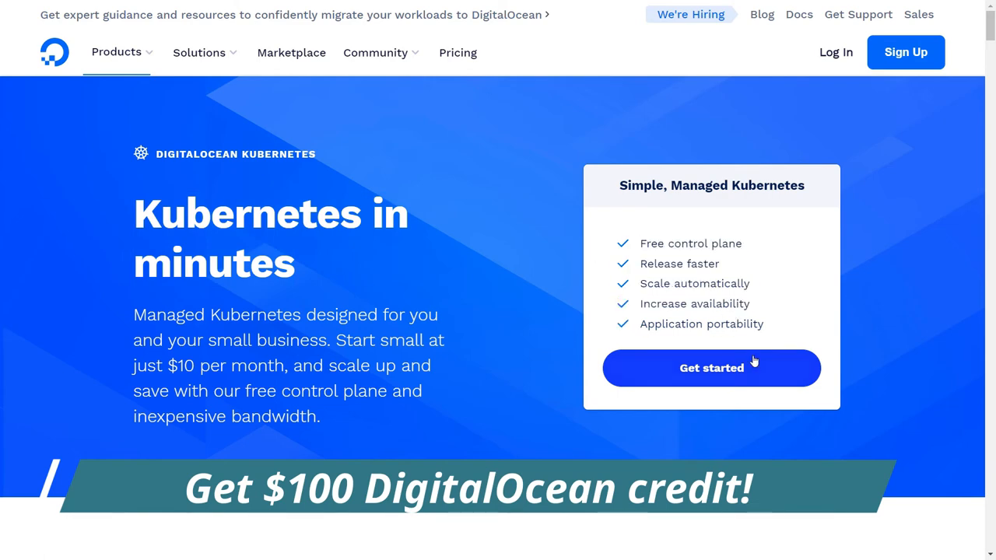
# Step: Go to DigitalOcean's Pricing page and look down its plans
pyautogui.click(458, 53)
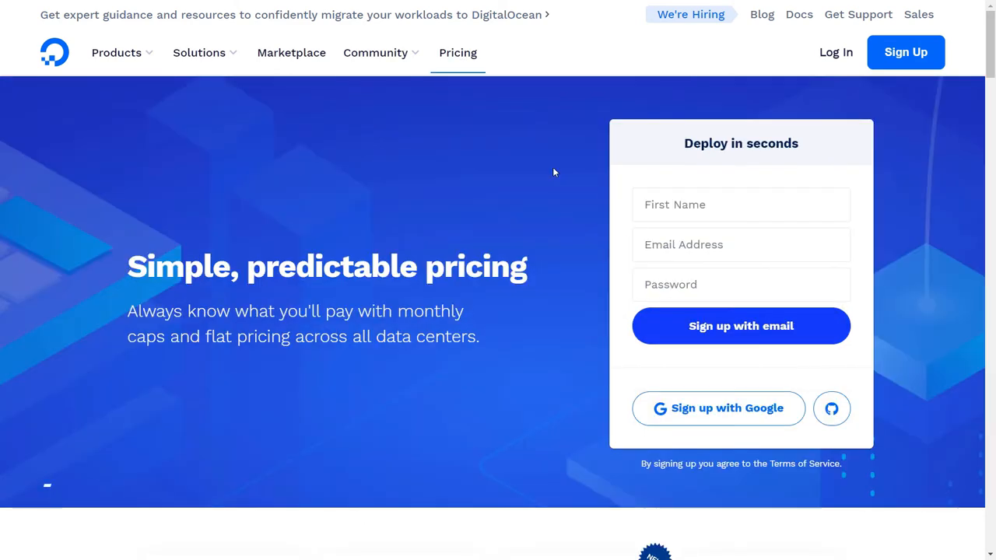
pyautogui.scroll(-3)
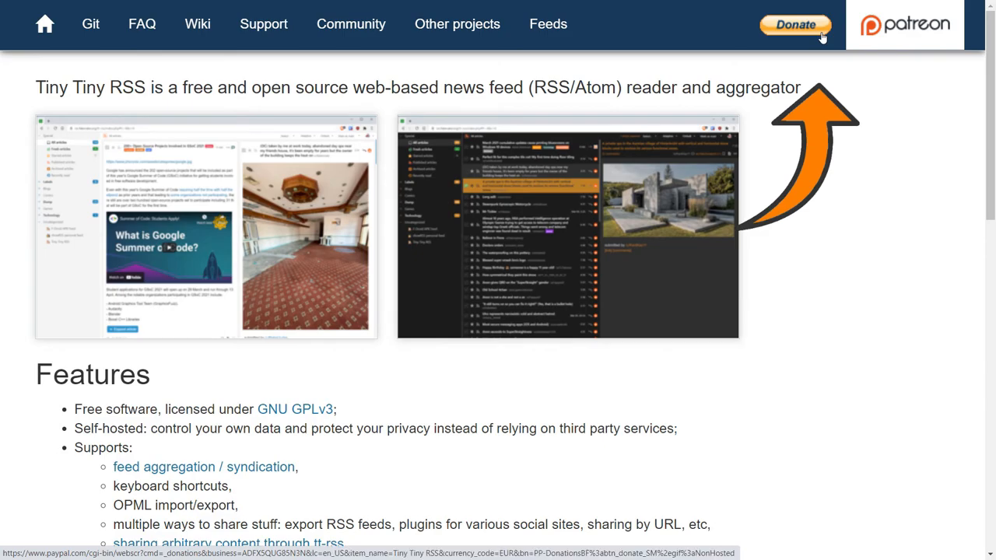
# Step: Follow the Donate button on tt-rss.org to the PayPal donation form
pyautogui.click(797, 21)
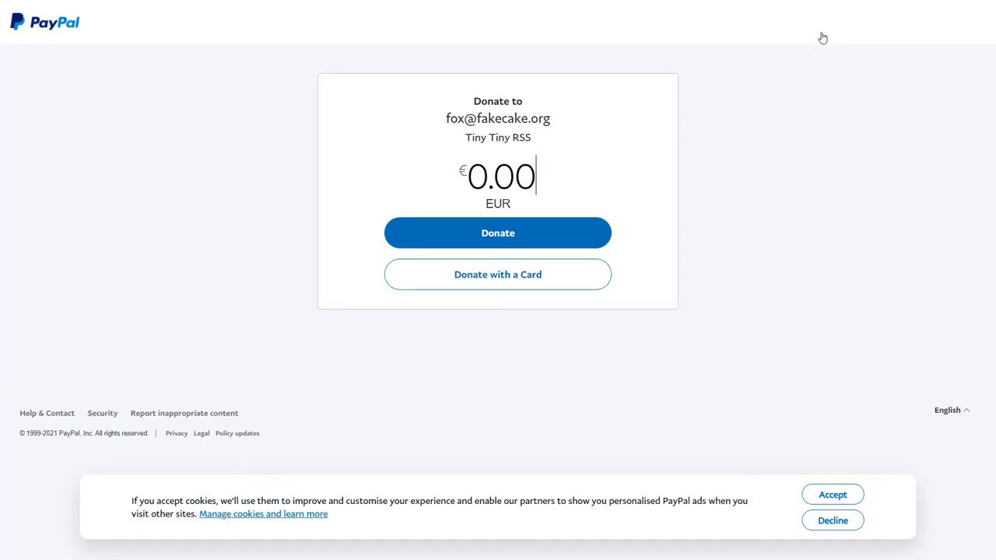
pyautogui.moveTo(526, 178)
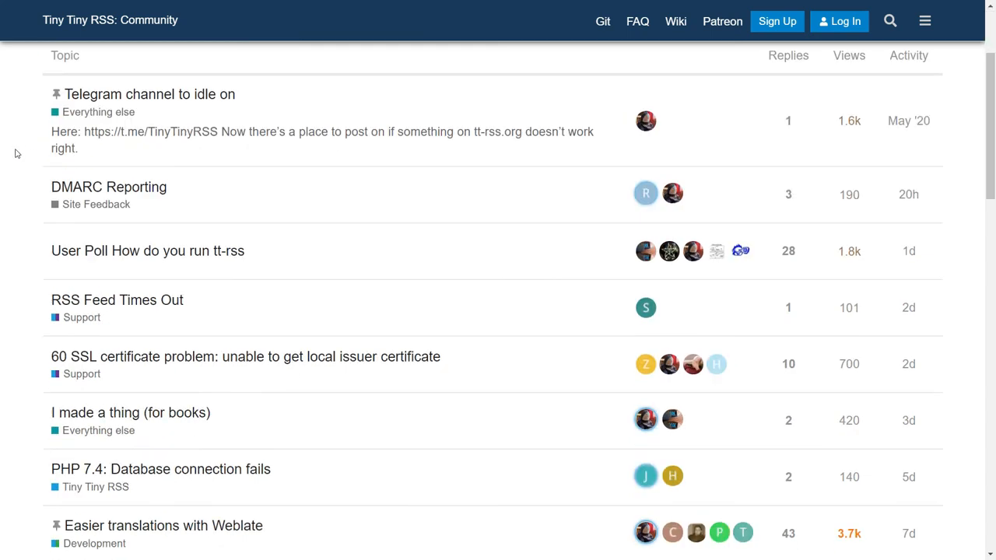
pyautogui.scroll(-3)
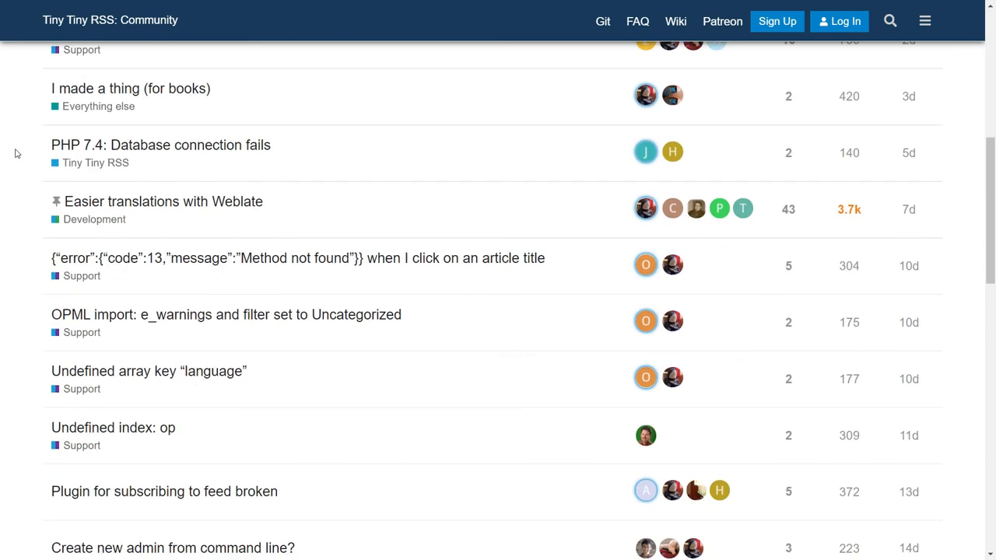